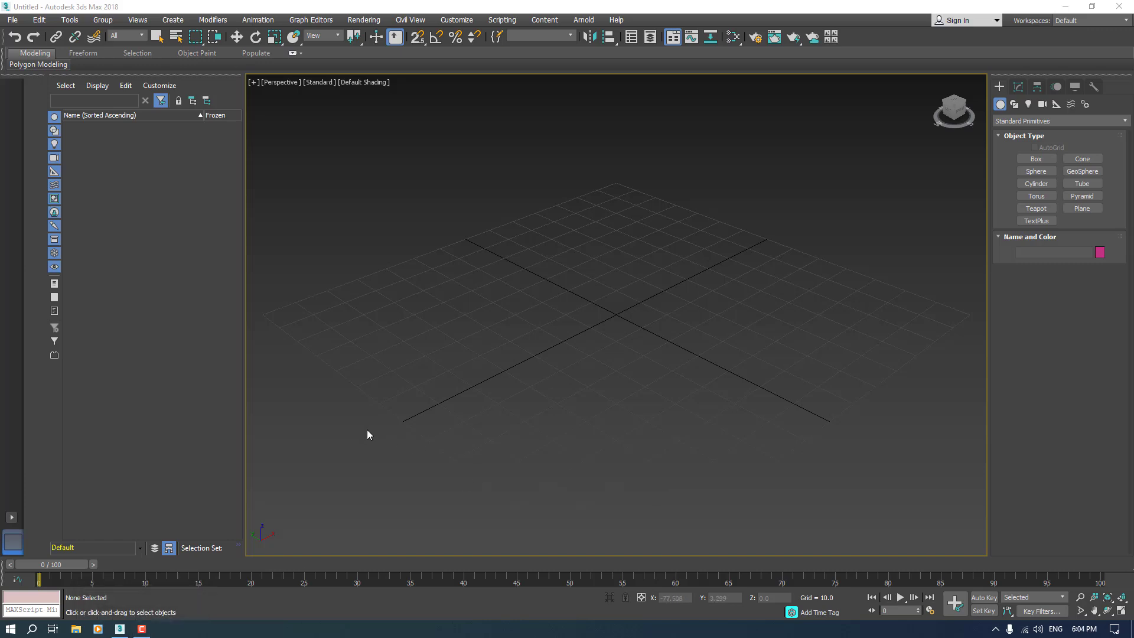
mouse_move(394, 404)
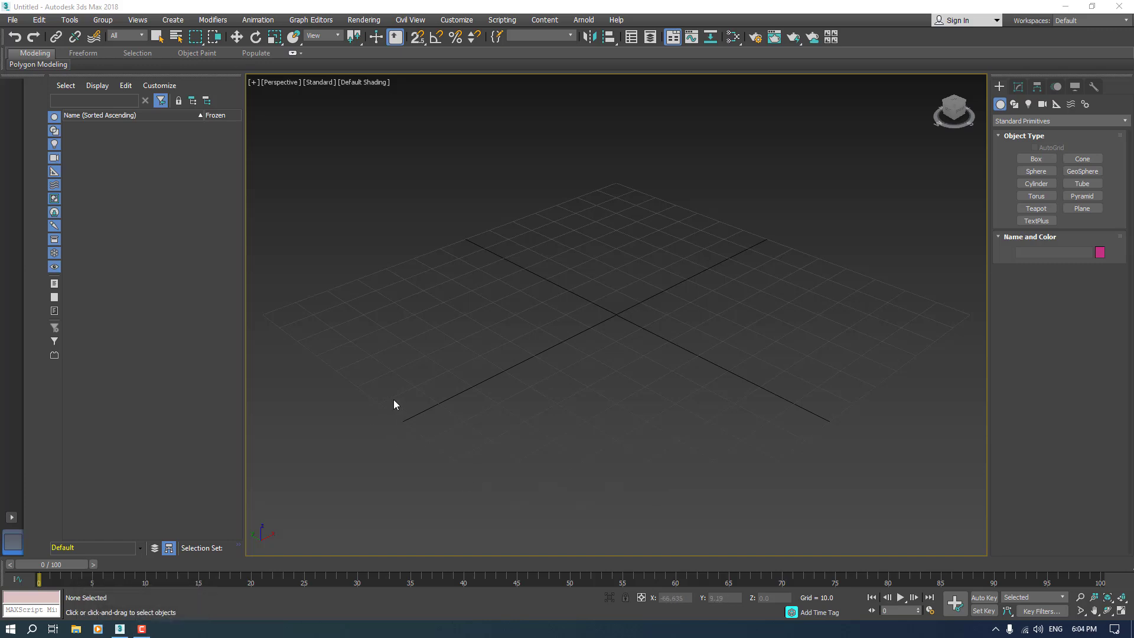
mouse_move(464, 363)
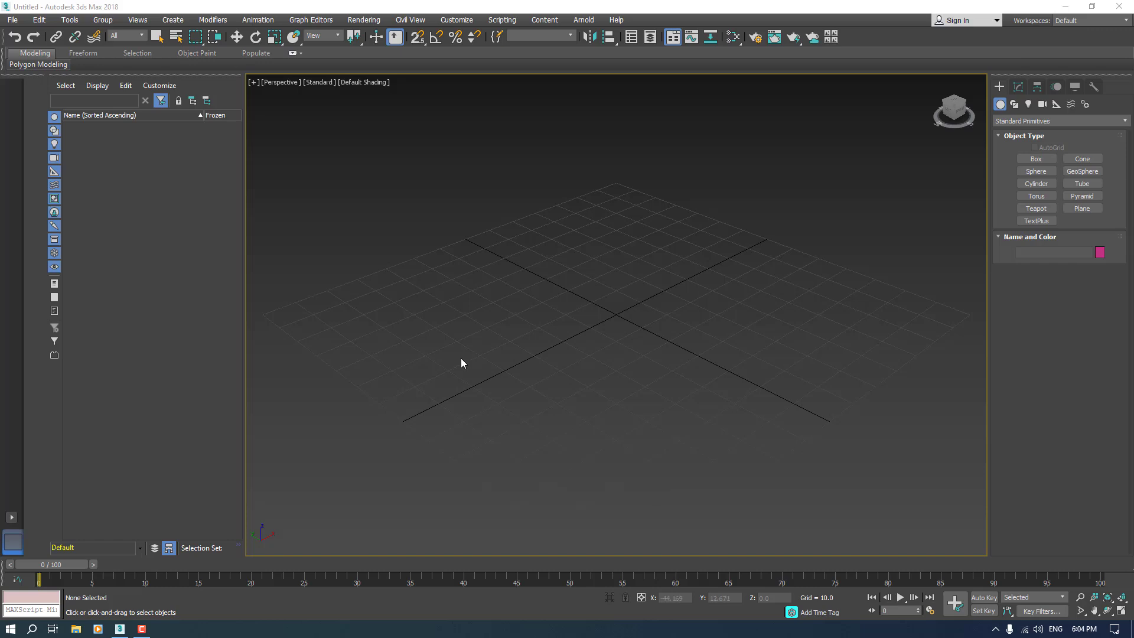
mouse_move(581, 247)
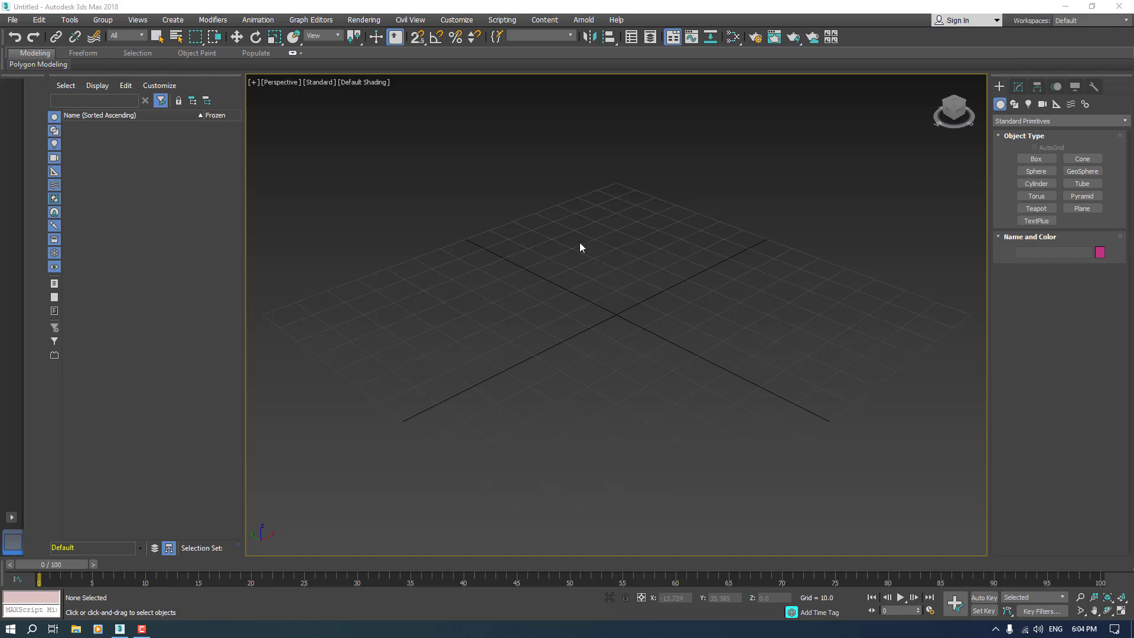
mouse_move(1036, 158)
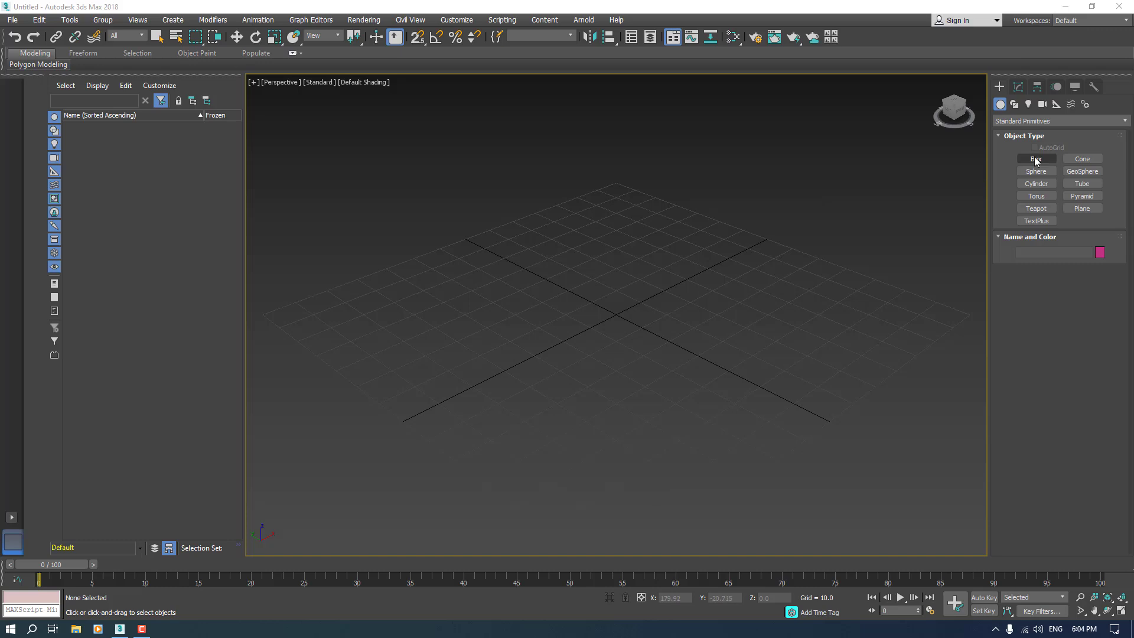
Create a Box primitive by dragging it out in the viewport
left_click(1035, 158)
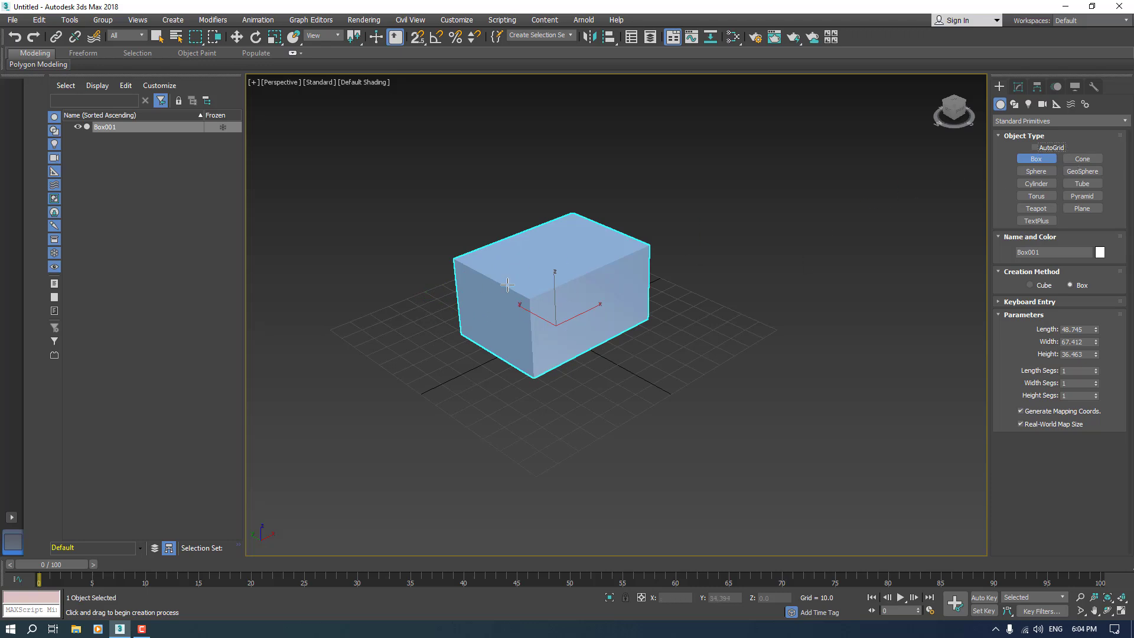
left_click_drag(507, 283, 286, 402)
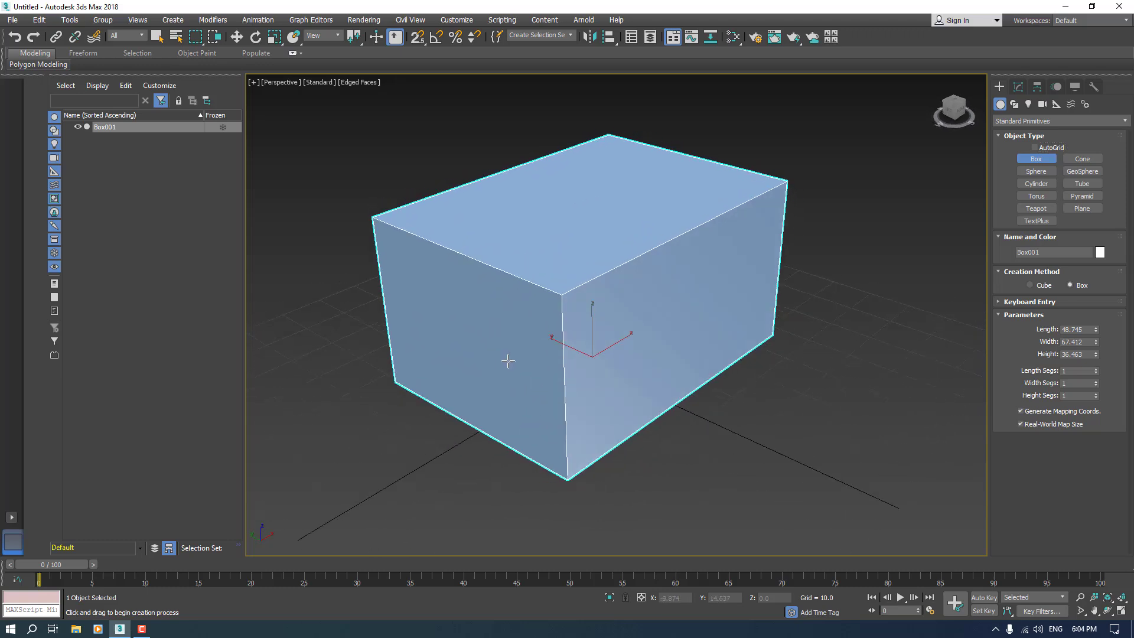
mouse_move(525, 307)
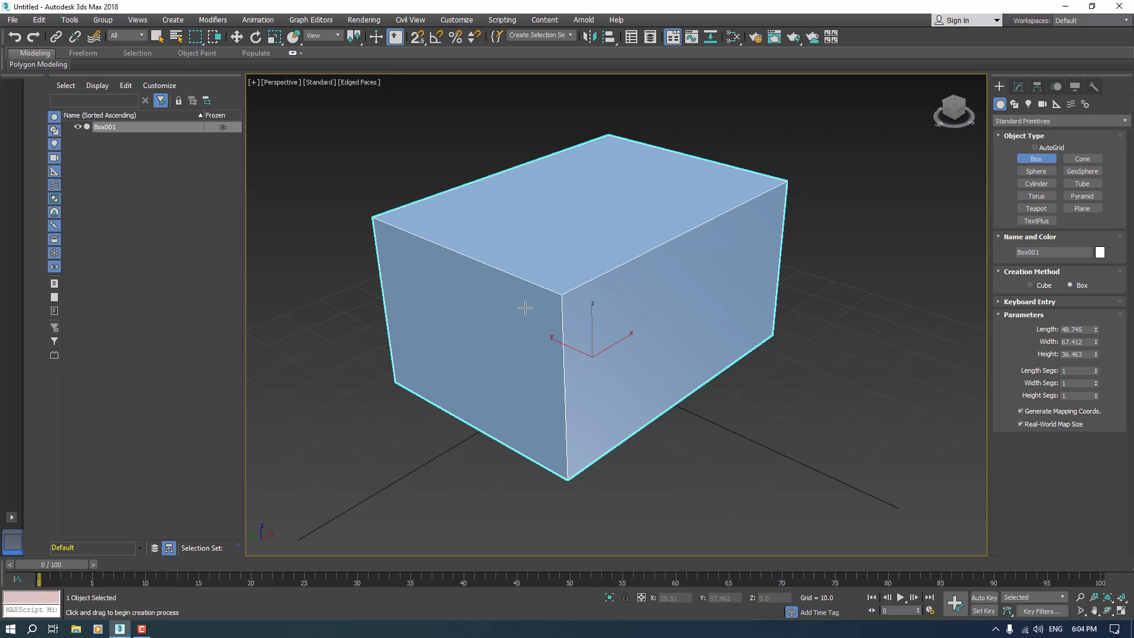
mouse_move(598, 334)
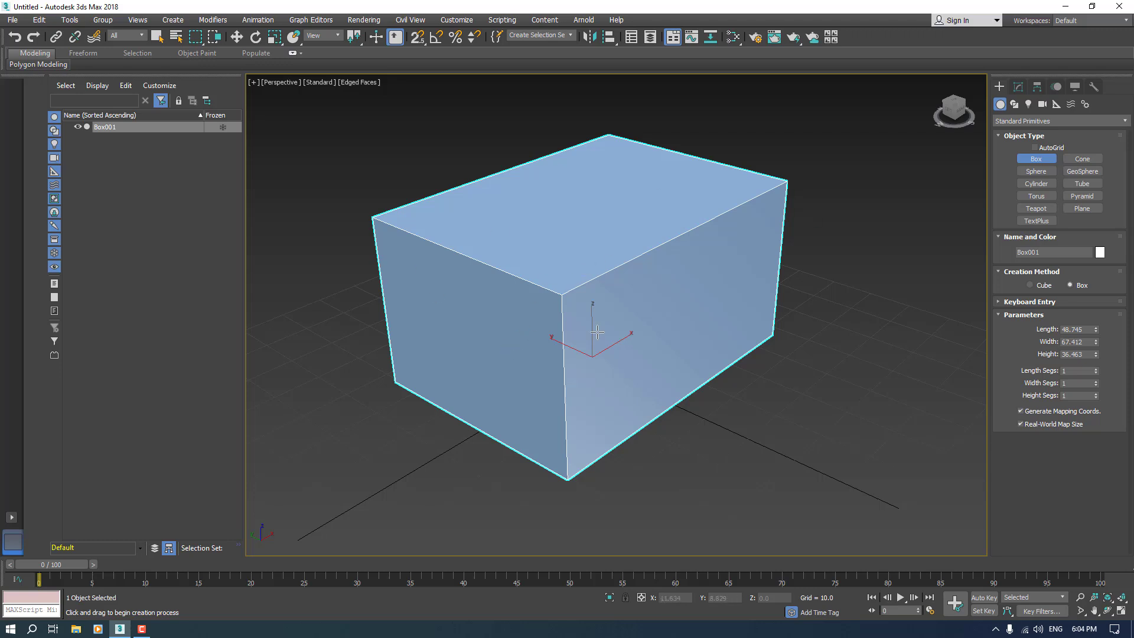
mouse_move(596, 290)
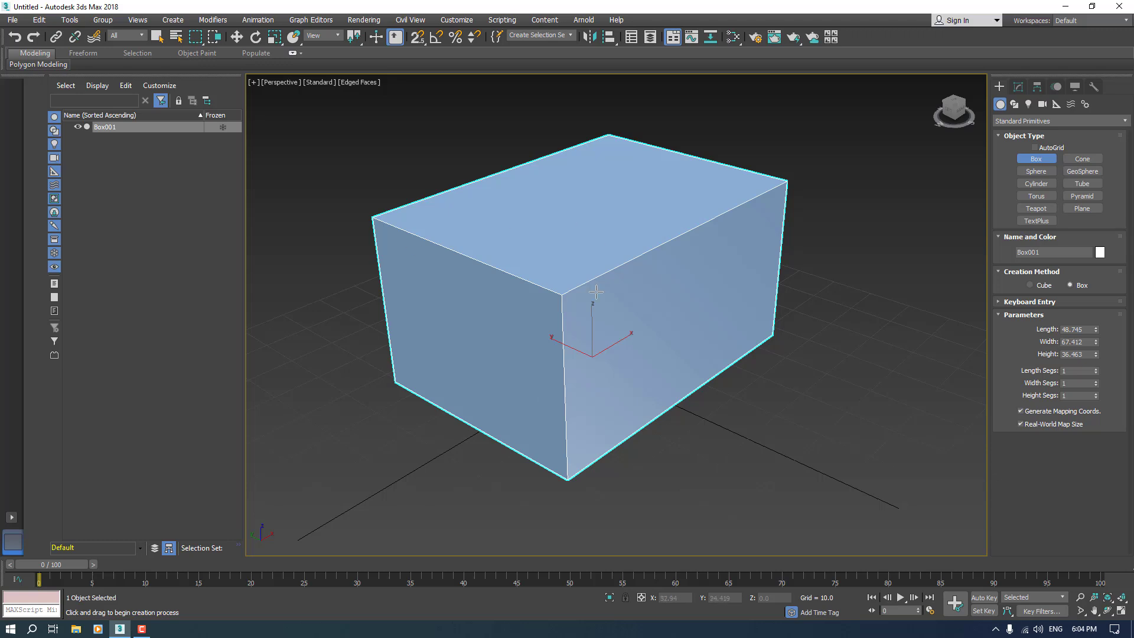
mouse_move(514, 314)
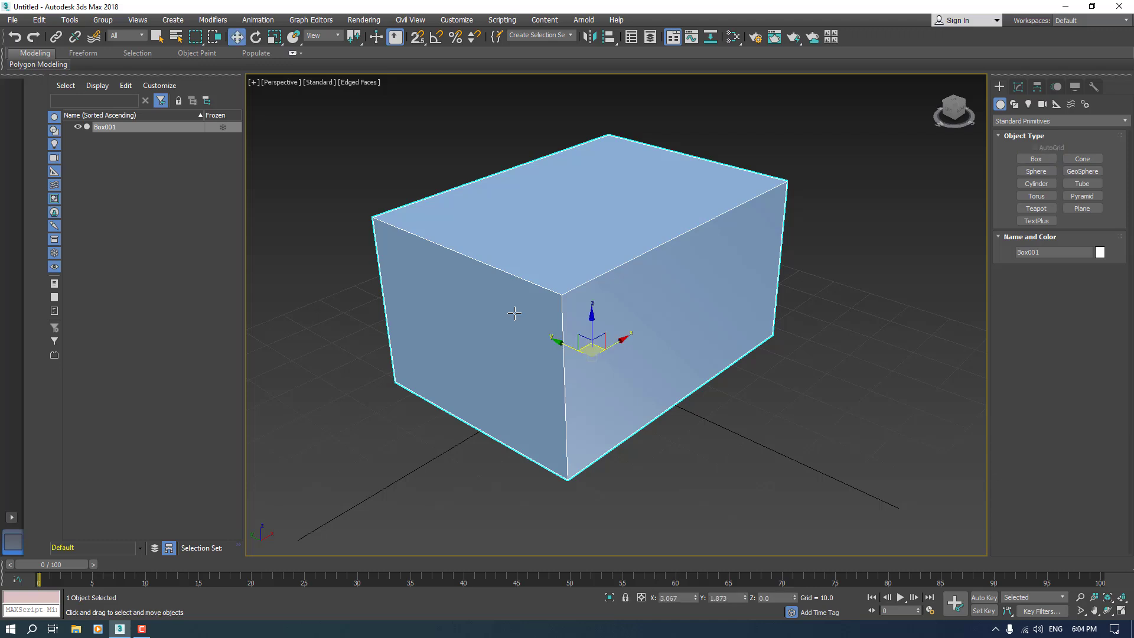
mouse_move(594, 575)
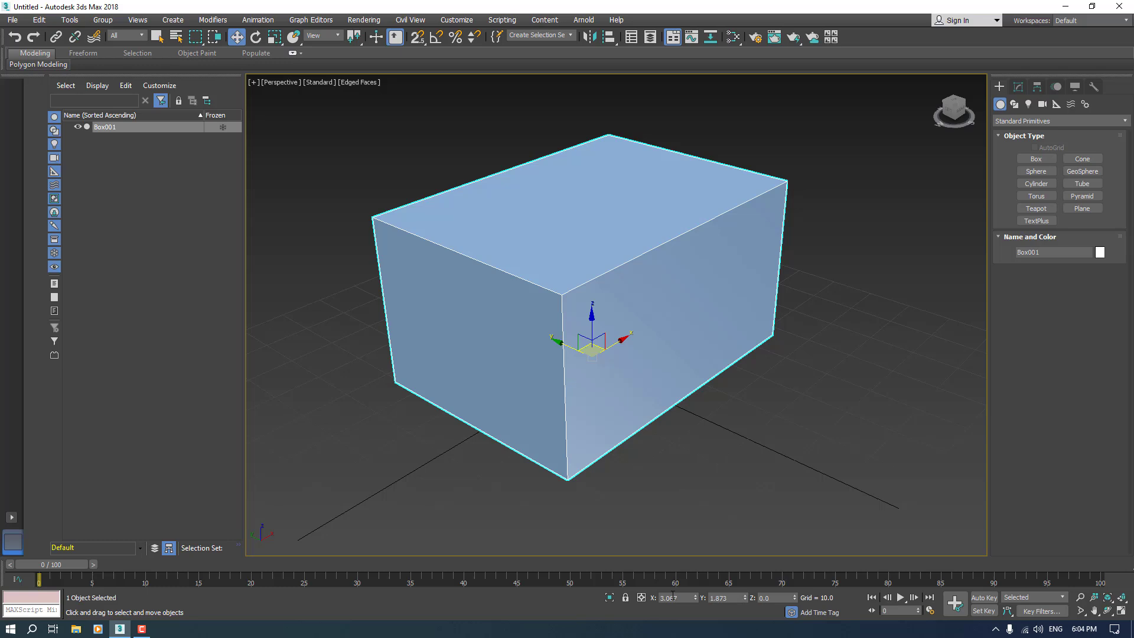
mouse_move(695, 606)
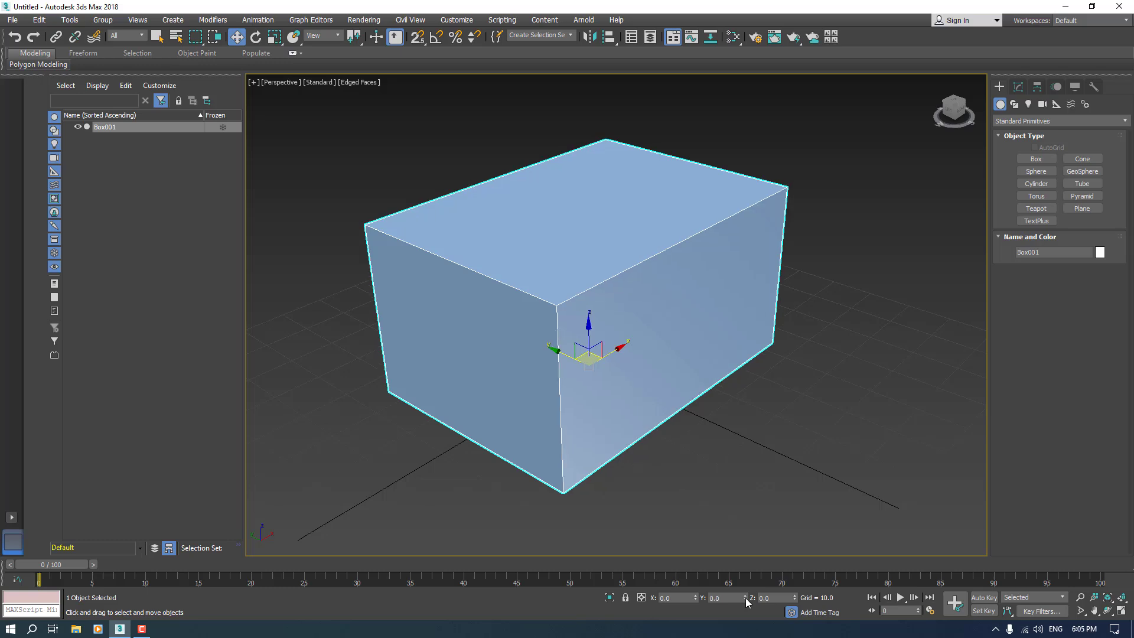
mouse_move(598, 365)
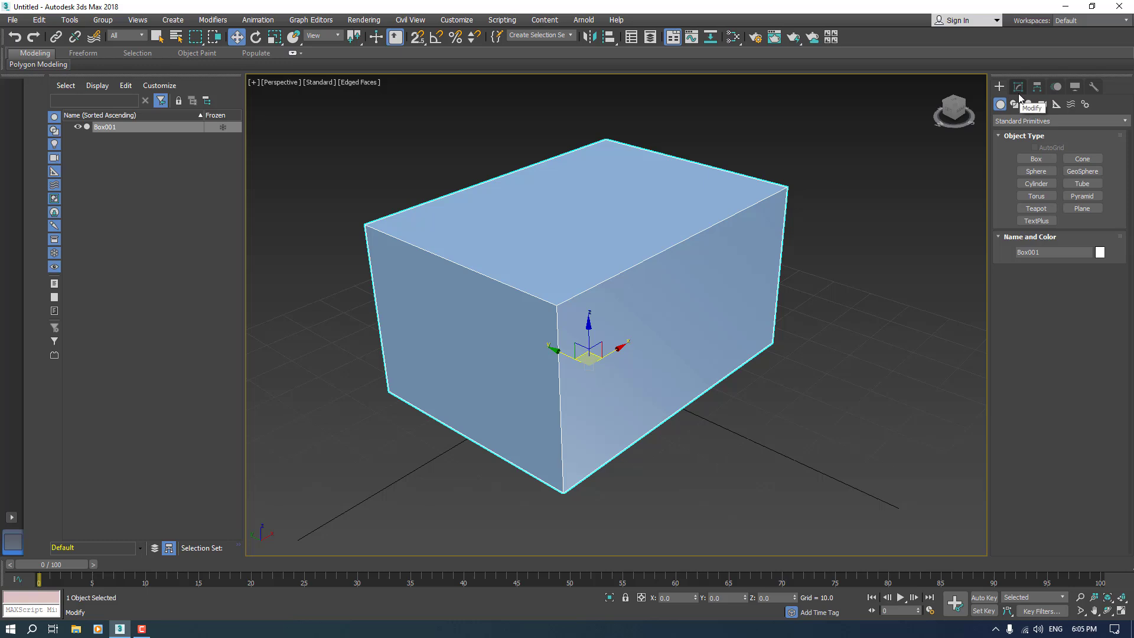
Set the box parameters to Length 50, Width 60, Height 40 with 1 segment each way
left_click(1018, 86)
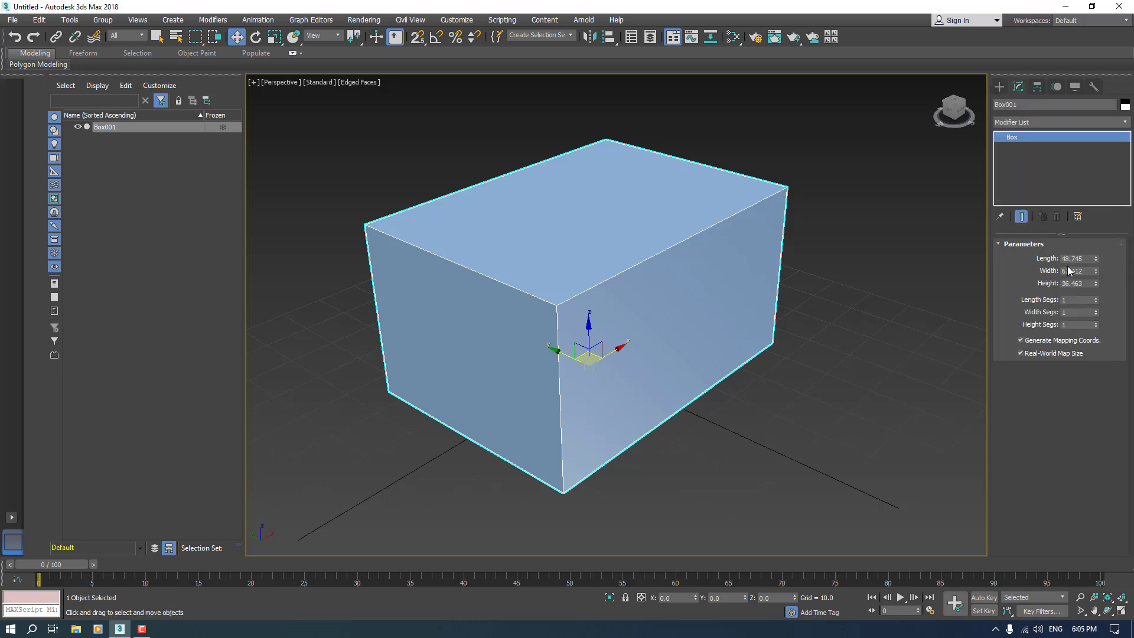
left_click(1075, 259)
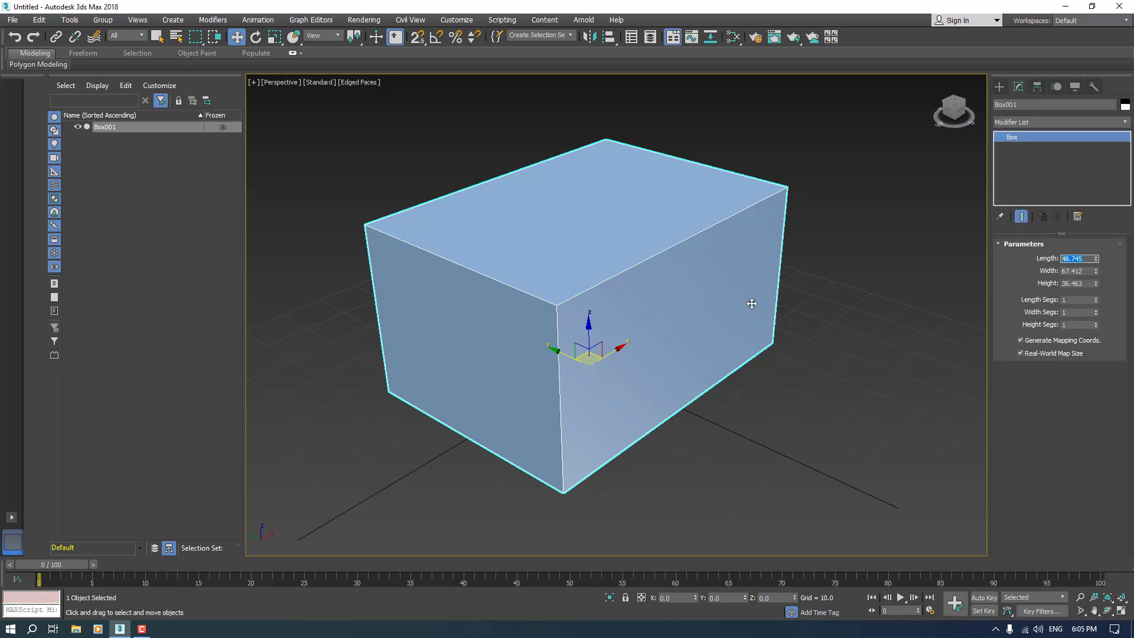
type("50")
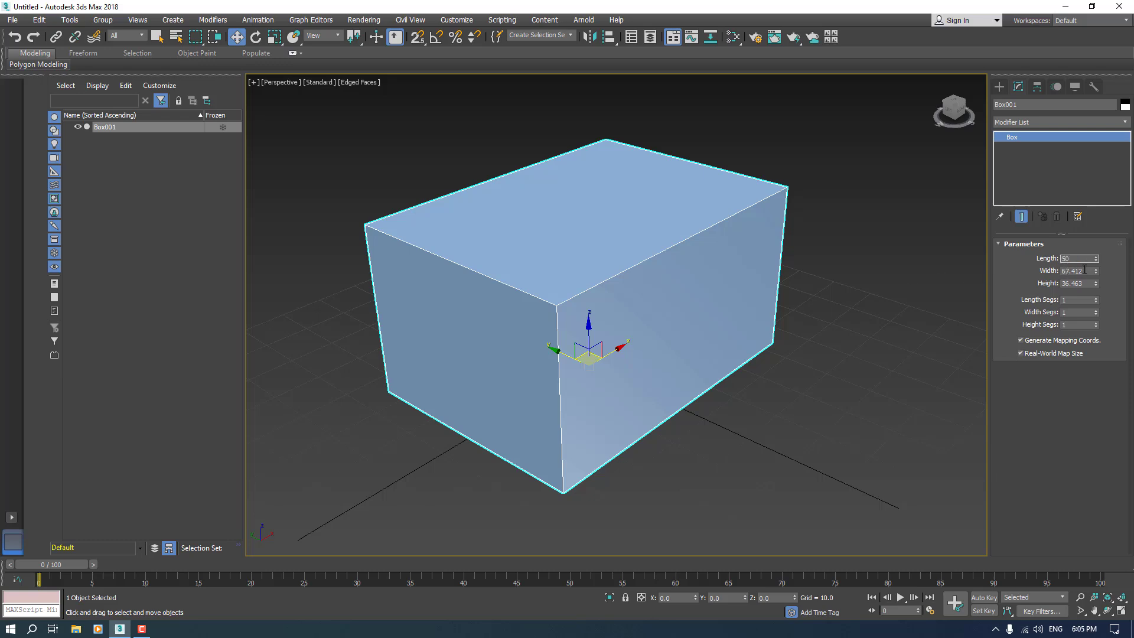
type("60.0")
left_click(1080, 299)
type("7")
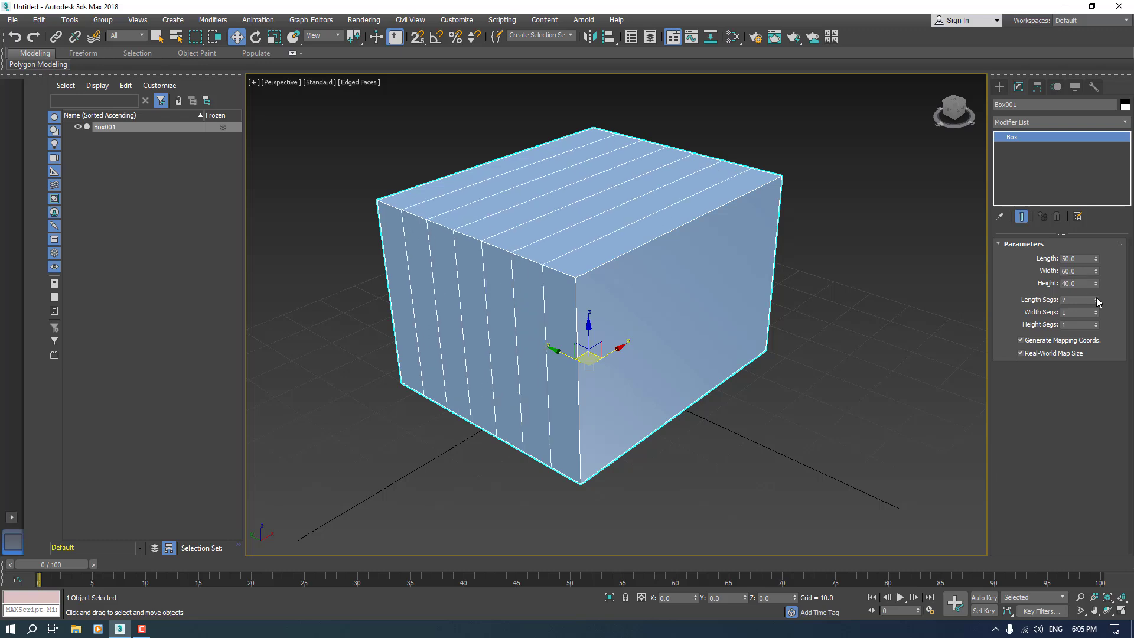
left_click(1096, 298)
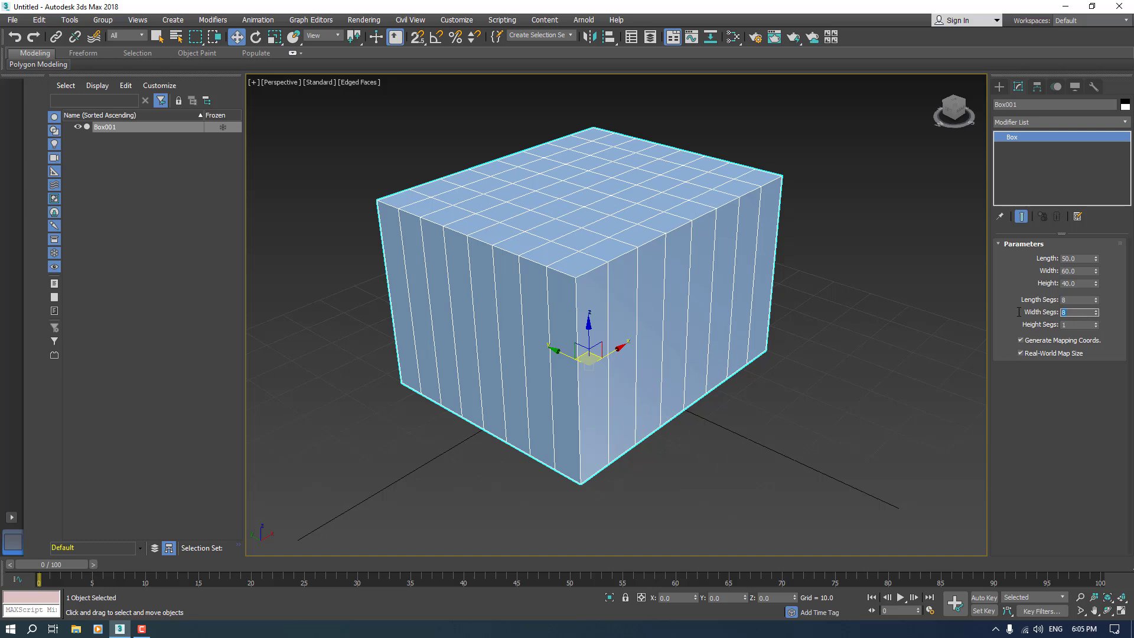
type("1")
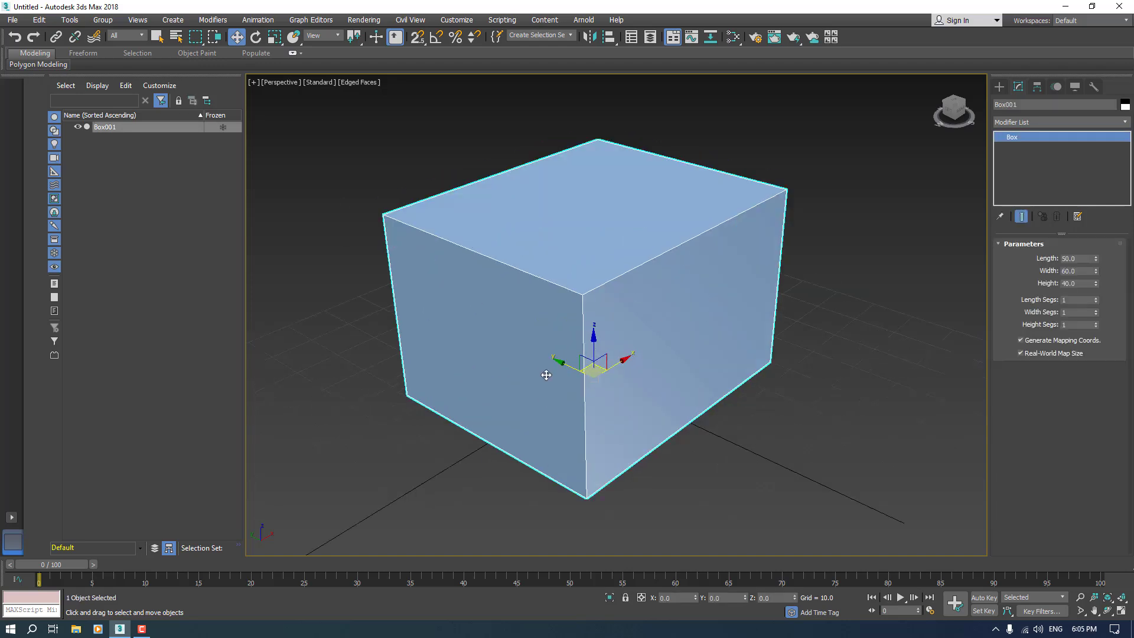
mouse_move(585, 221)
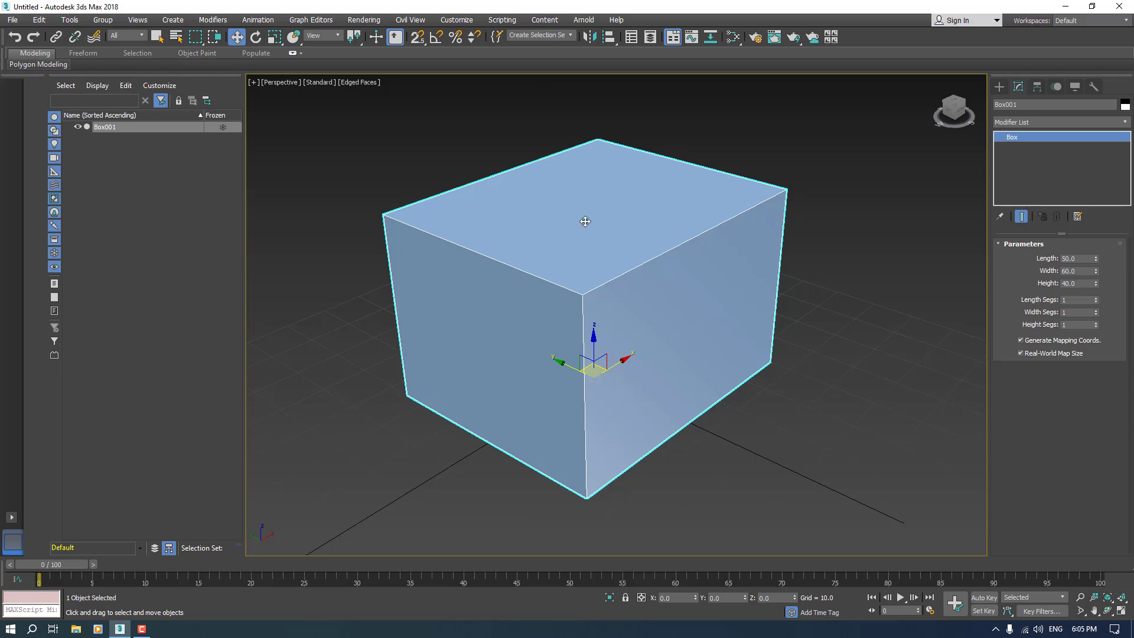
mouse_move(599, 307)
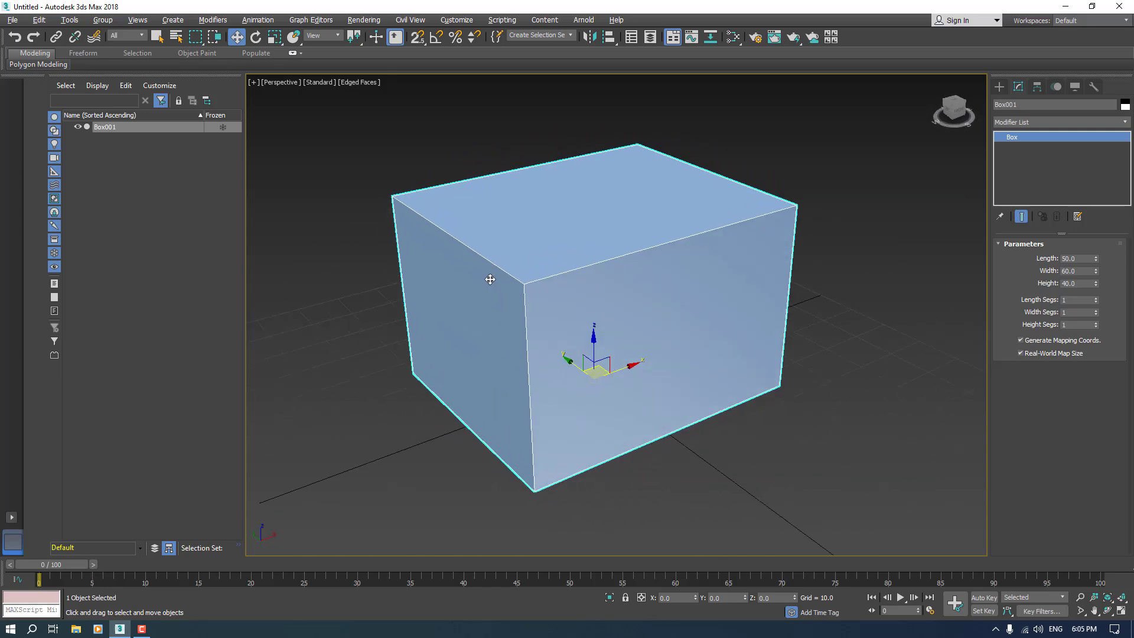
left_click_drag(489, 280, 556, 286)
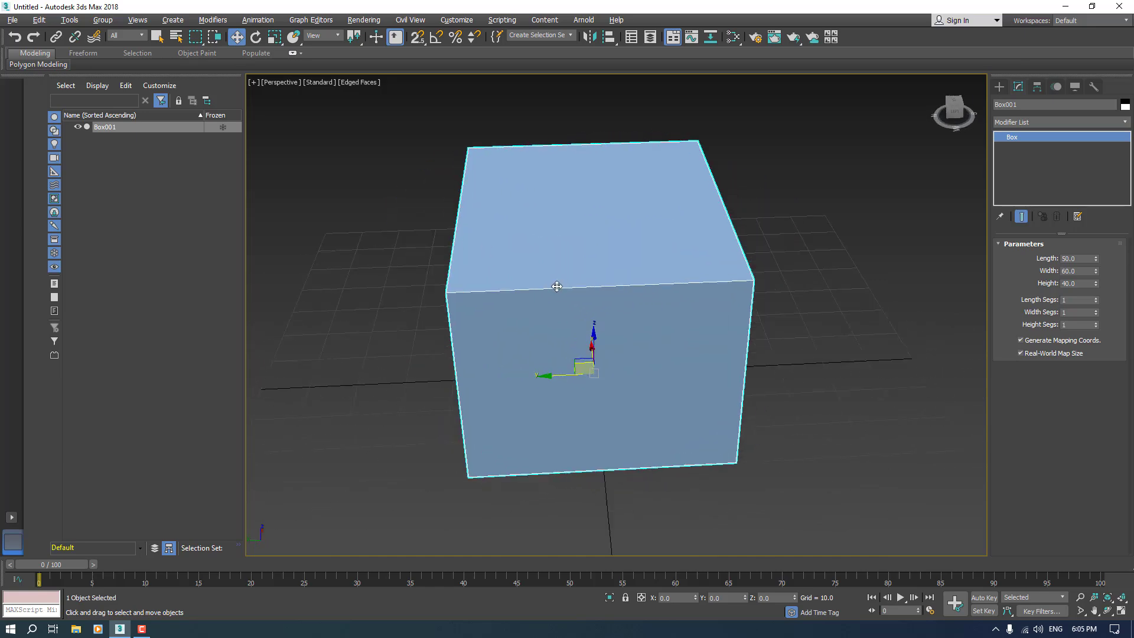
left_click_drag(556, 286, 510, 281)
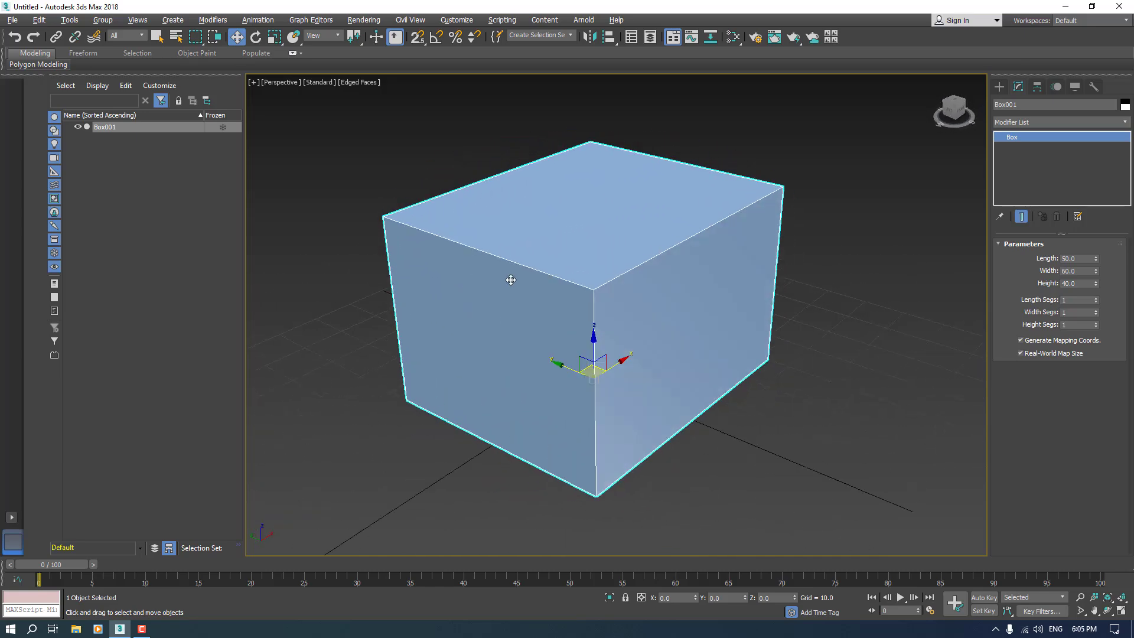
left_click_drag(511, 281, 660, 299)
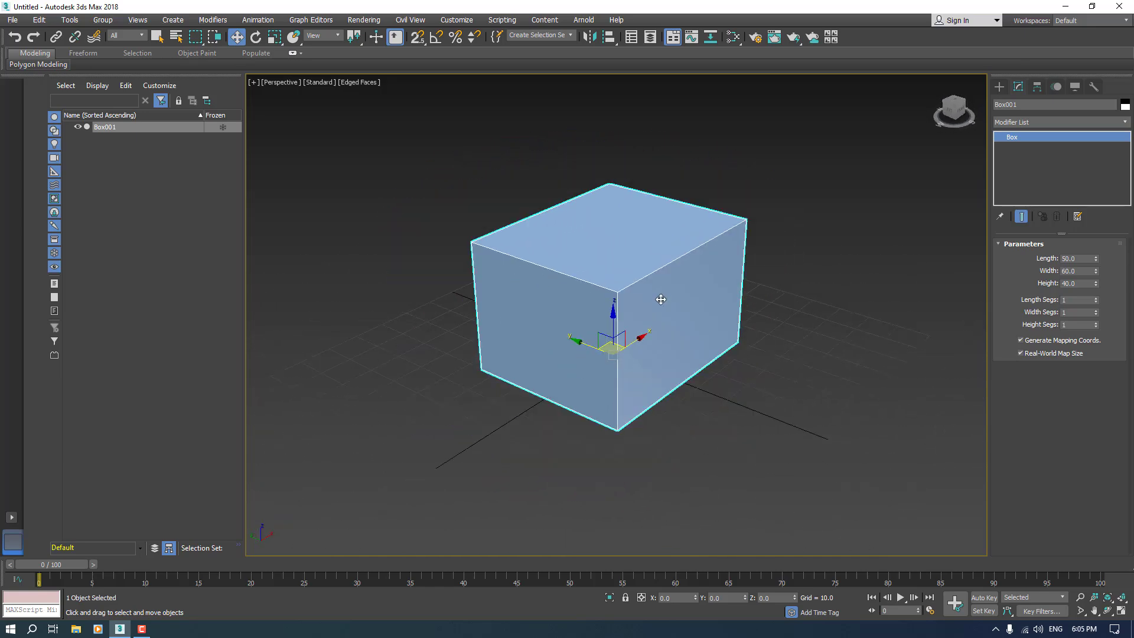
mouse_move(600, 286)
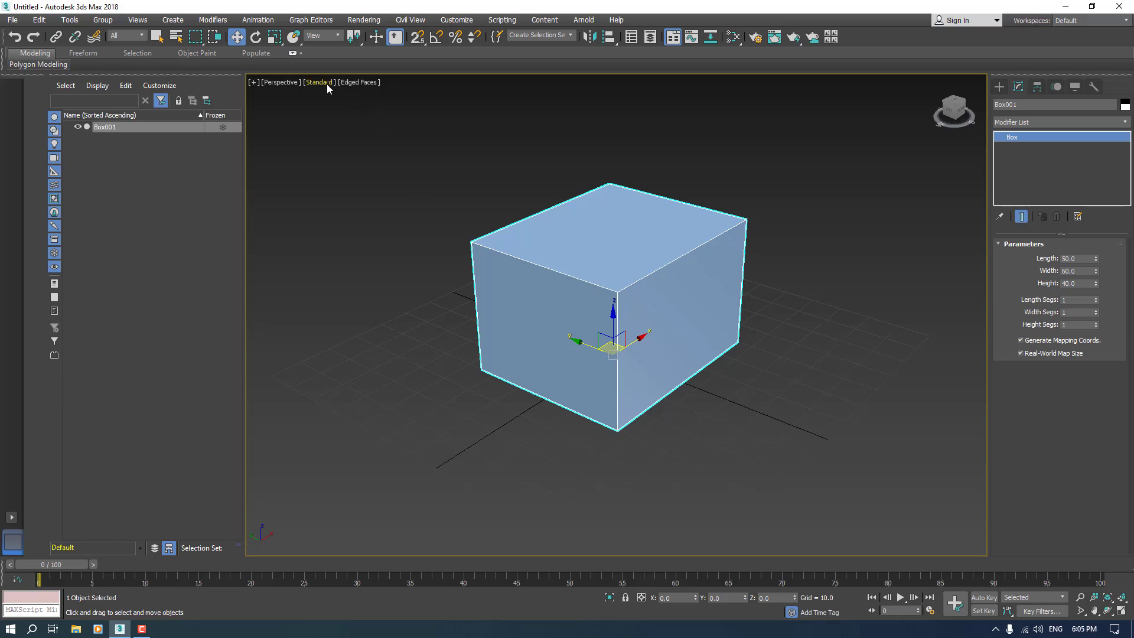
Preview the box in clay shading, rotate it back upright and return to Default Shading
left_click(318, 82)
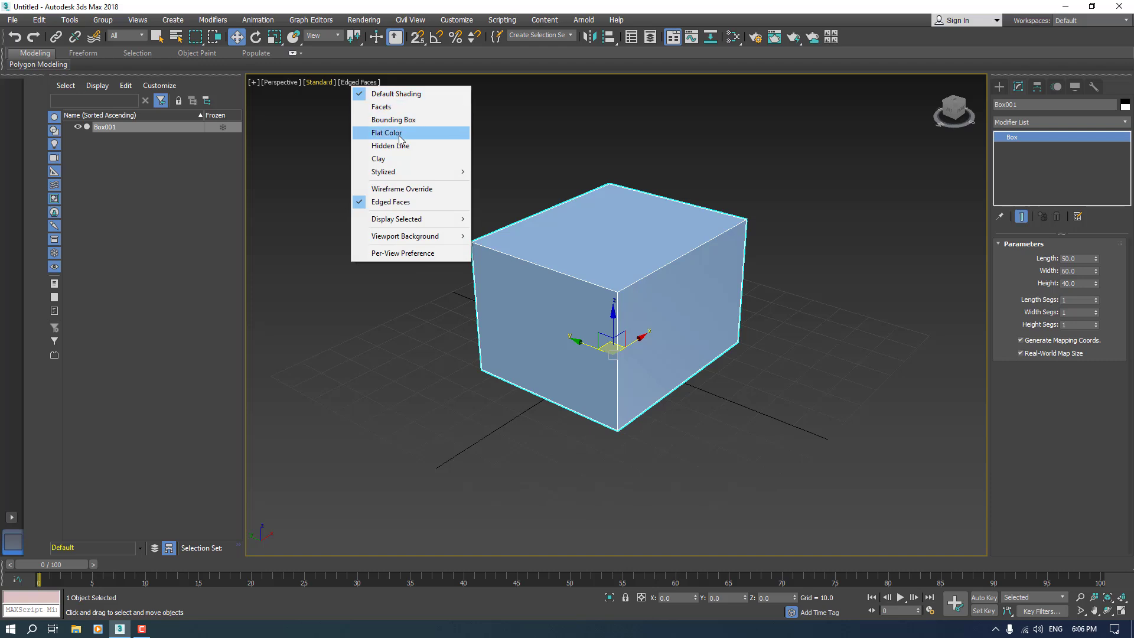
left_click(378, 158)
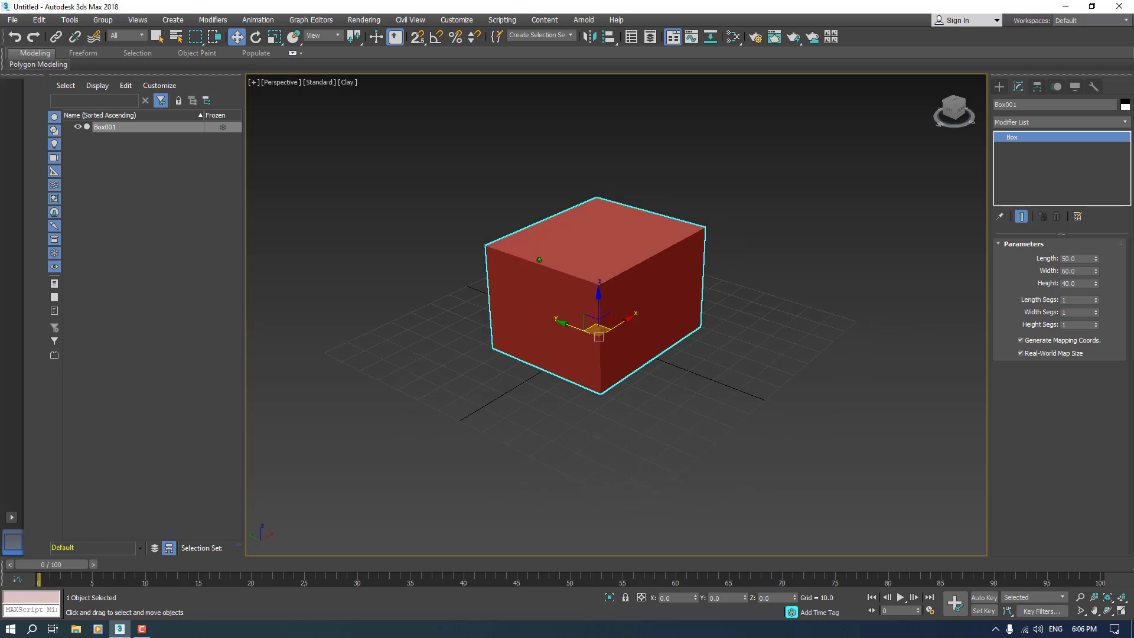
scroll("up", 3)
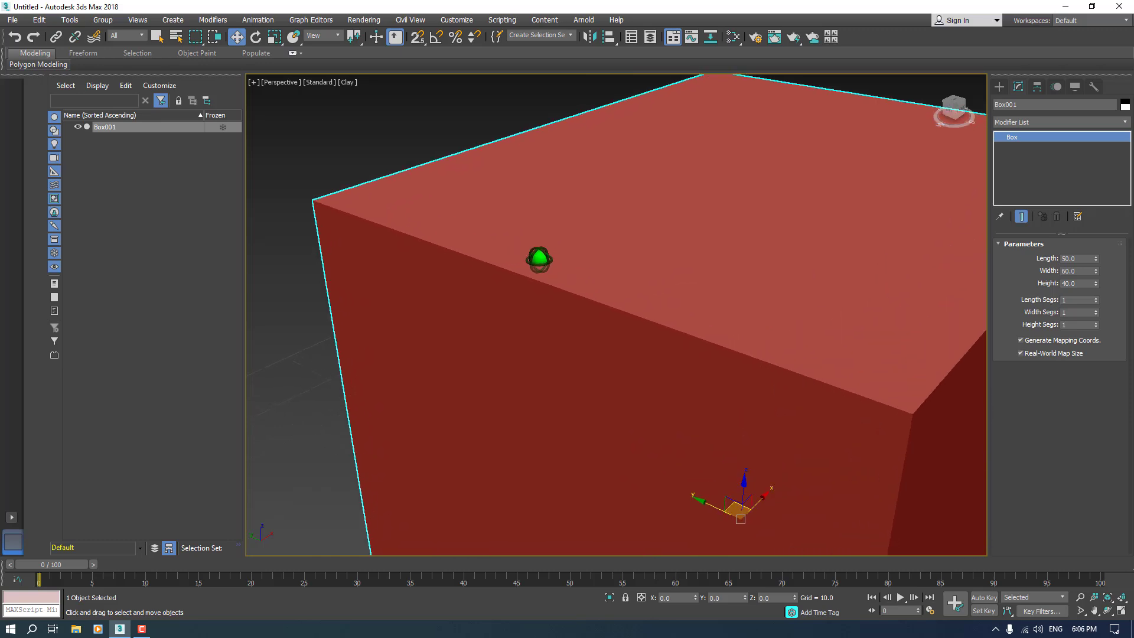
scroll("down", 3)
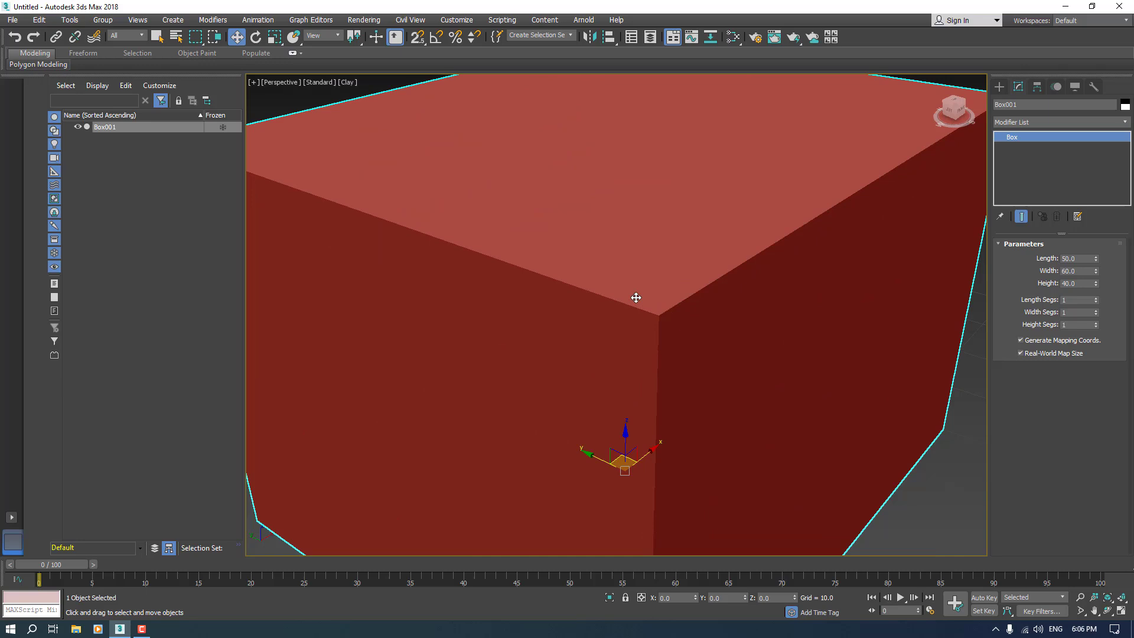
scroll("down", 3)
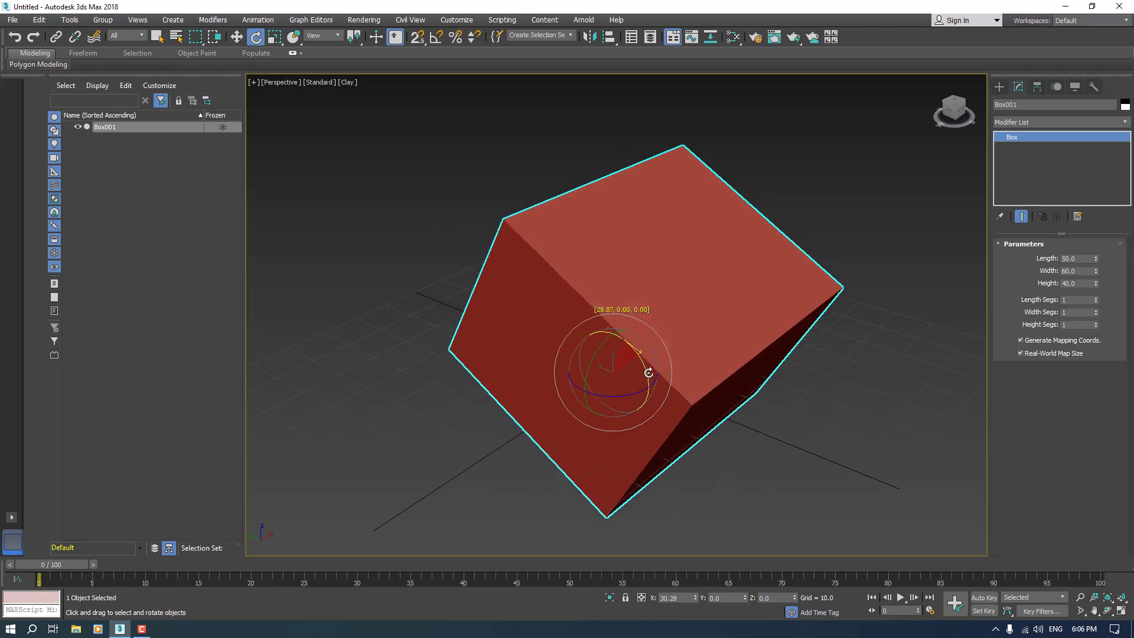
left_click_drag(649, 372, 589, 372)
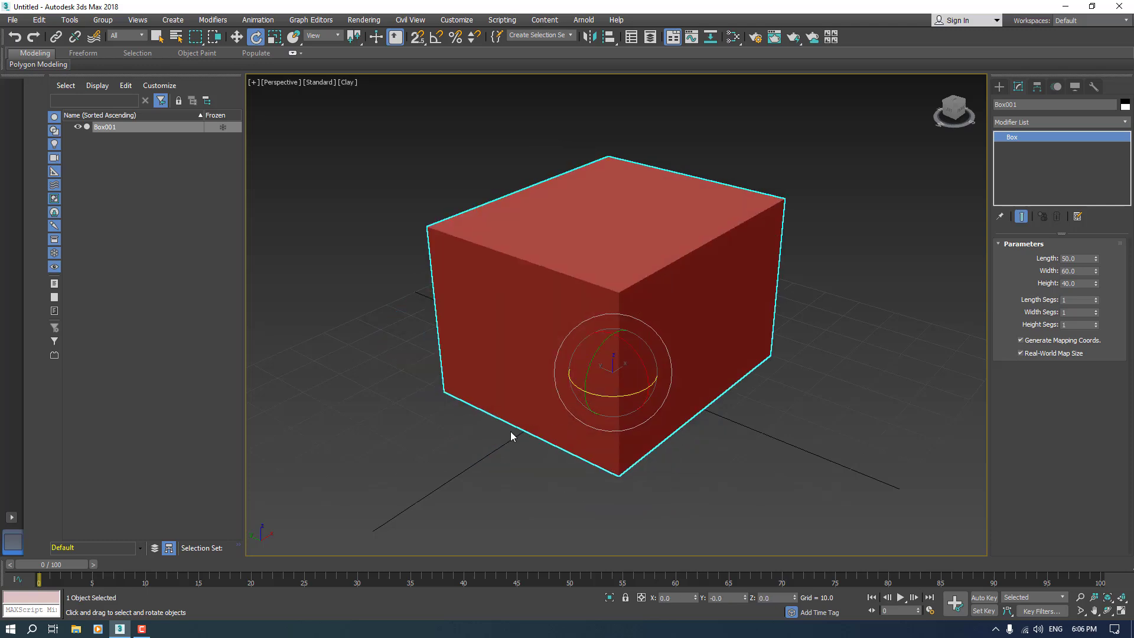
left_click(235, 37)
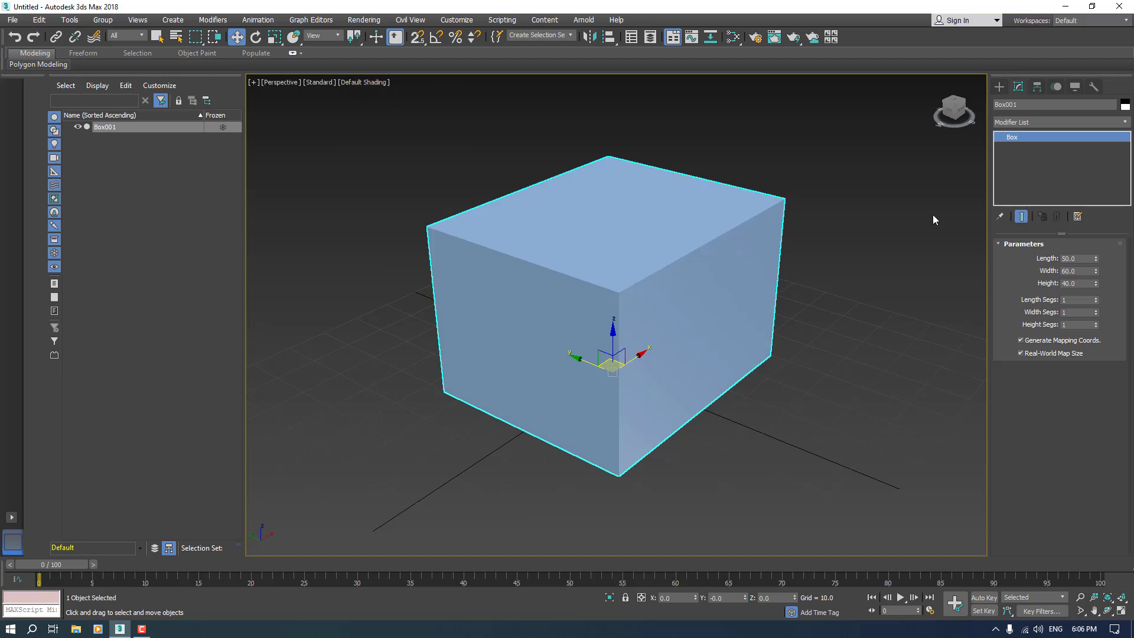
mouse_move(533, 329)
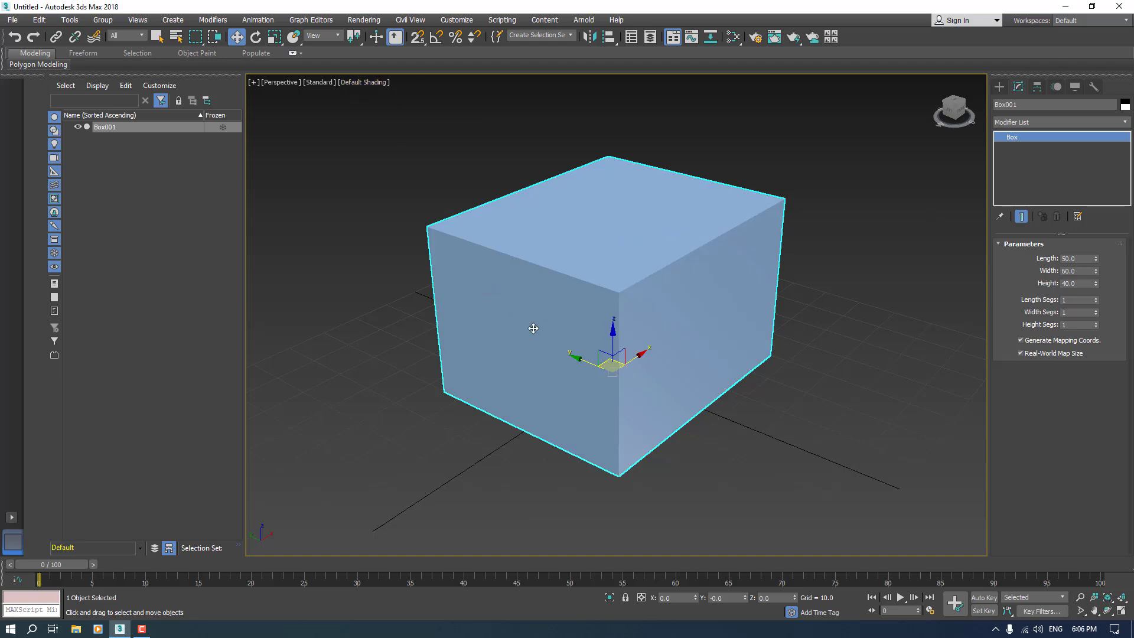
Convert the box to Editable Poly and pull the top back corner vertex outward
right_click(533, 329)
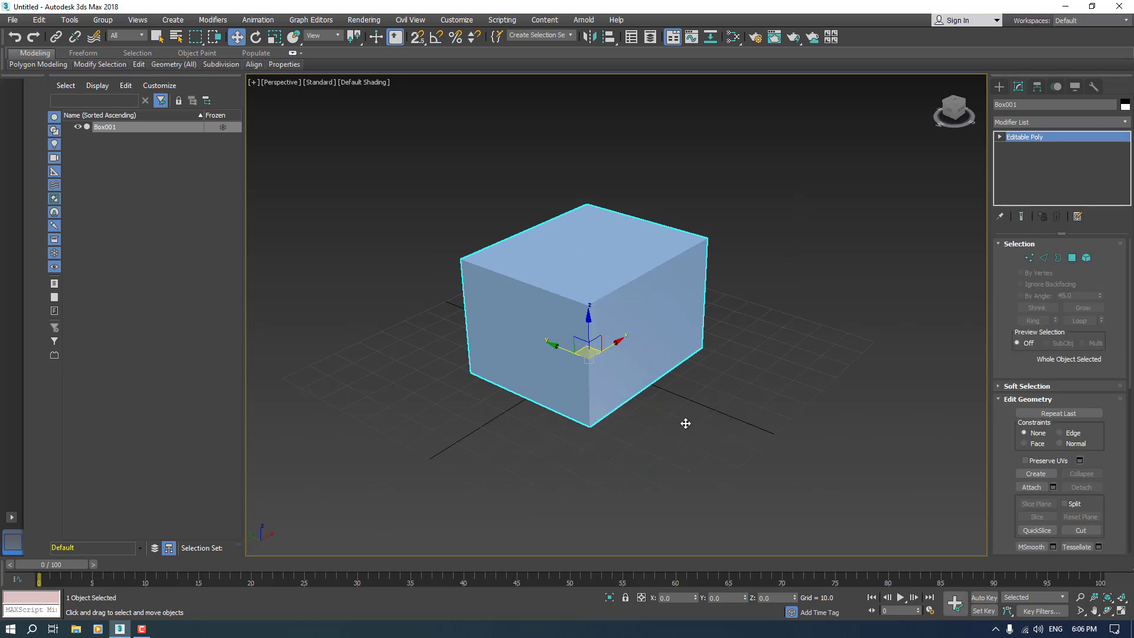
left_click(999, 137)
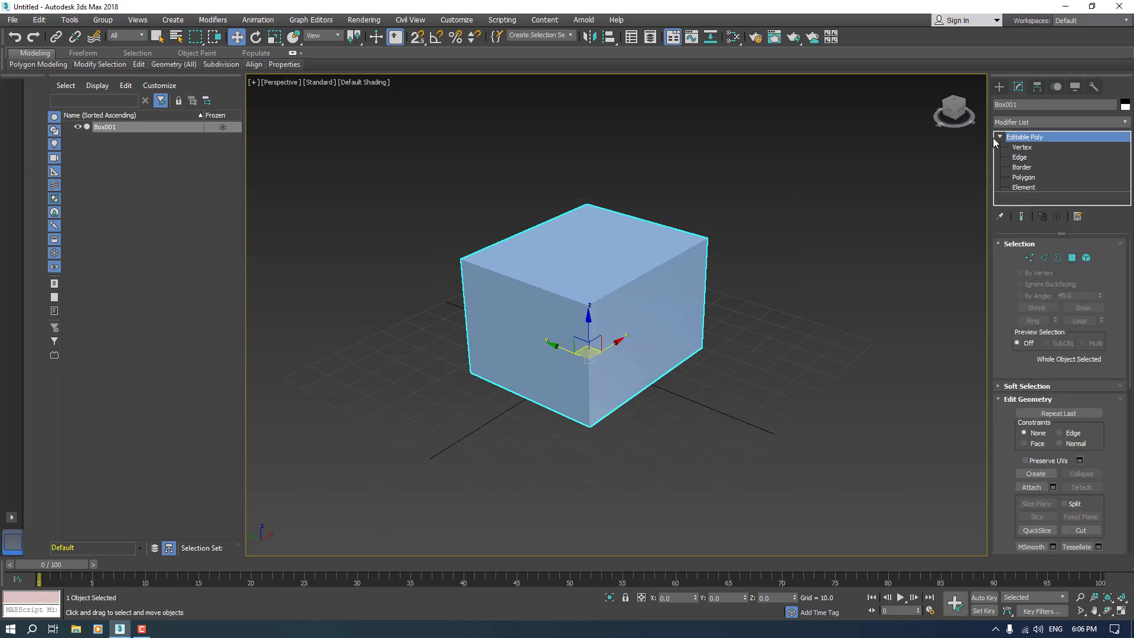
left_click(1022, 146)
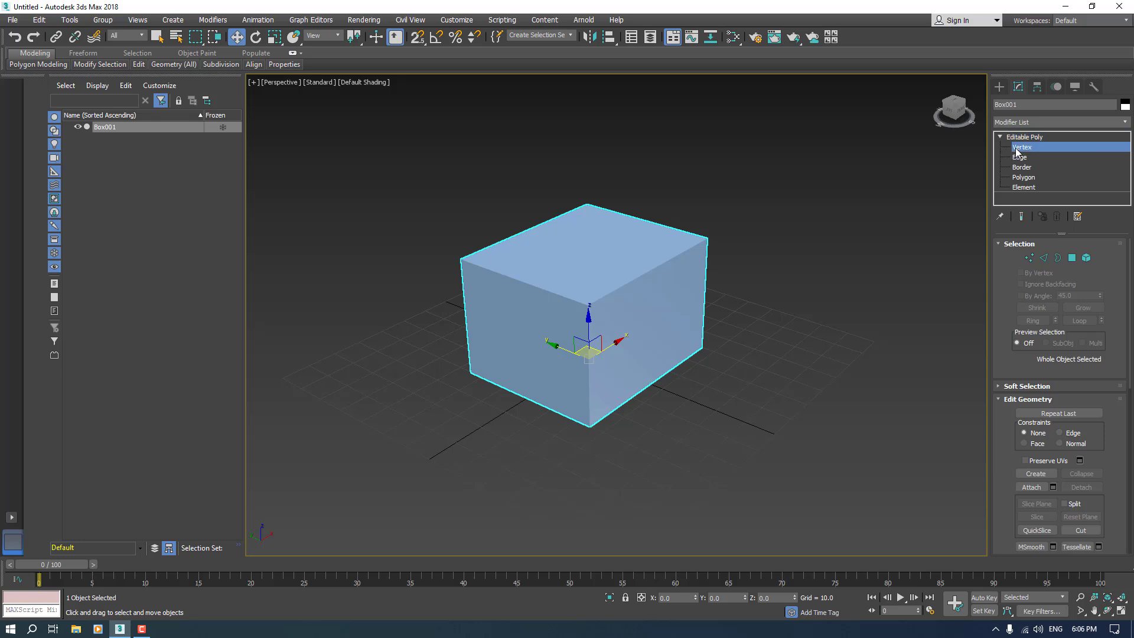
left_click(1021, 147)
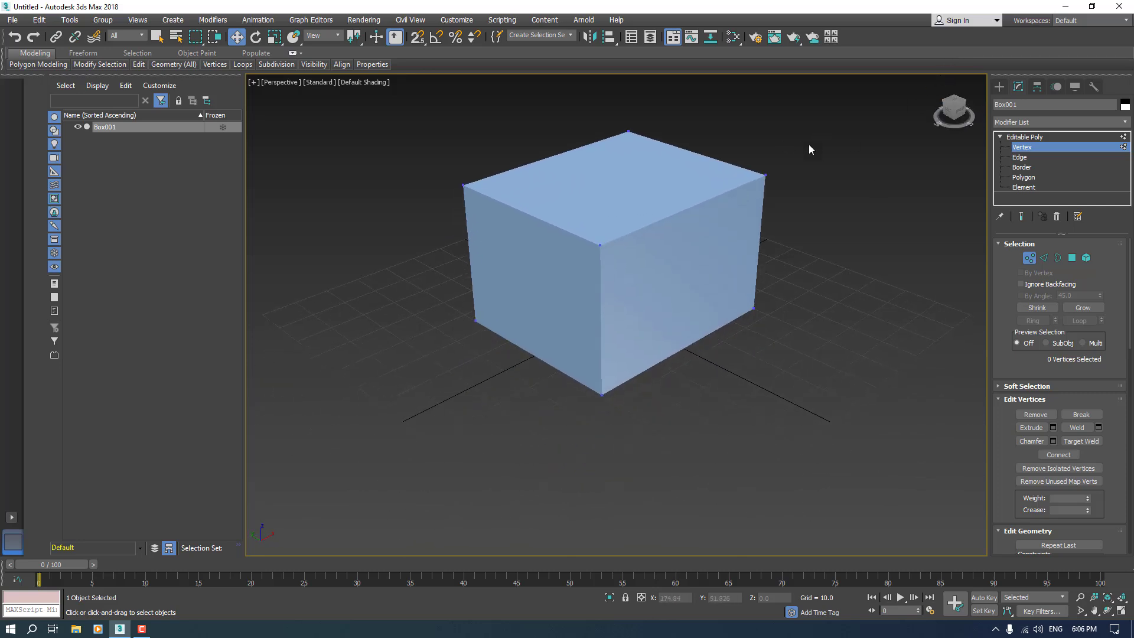
left_click(765, 175)
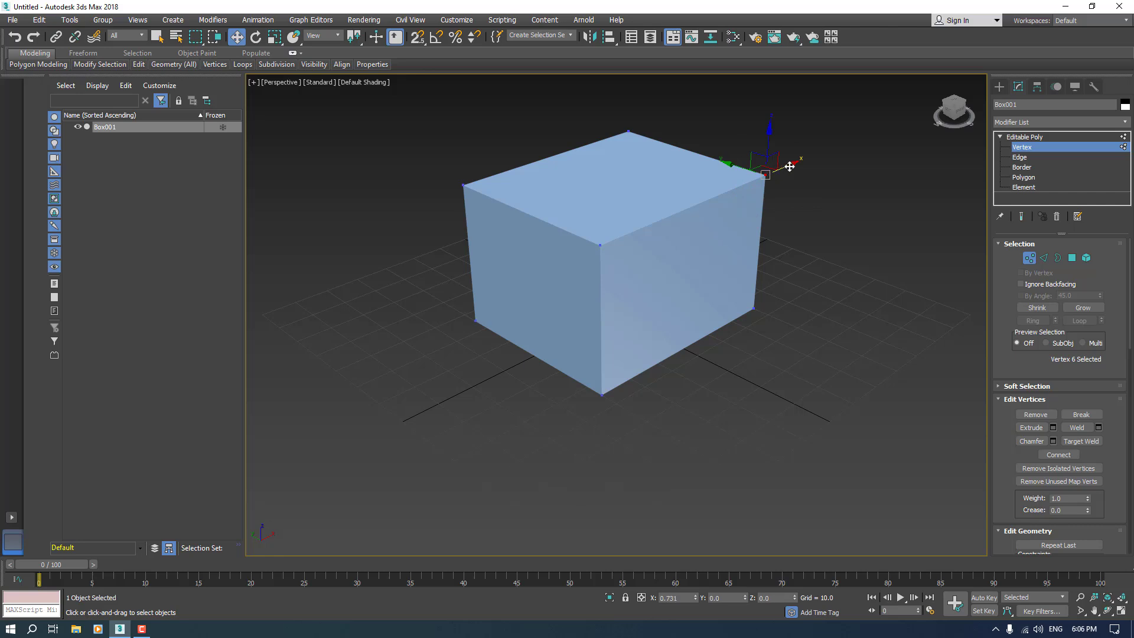
left_click_drag(763, 170, 815, 120)
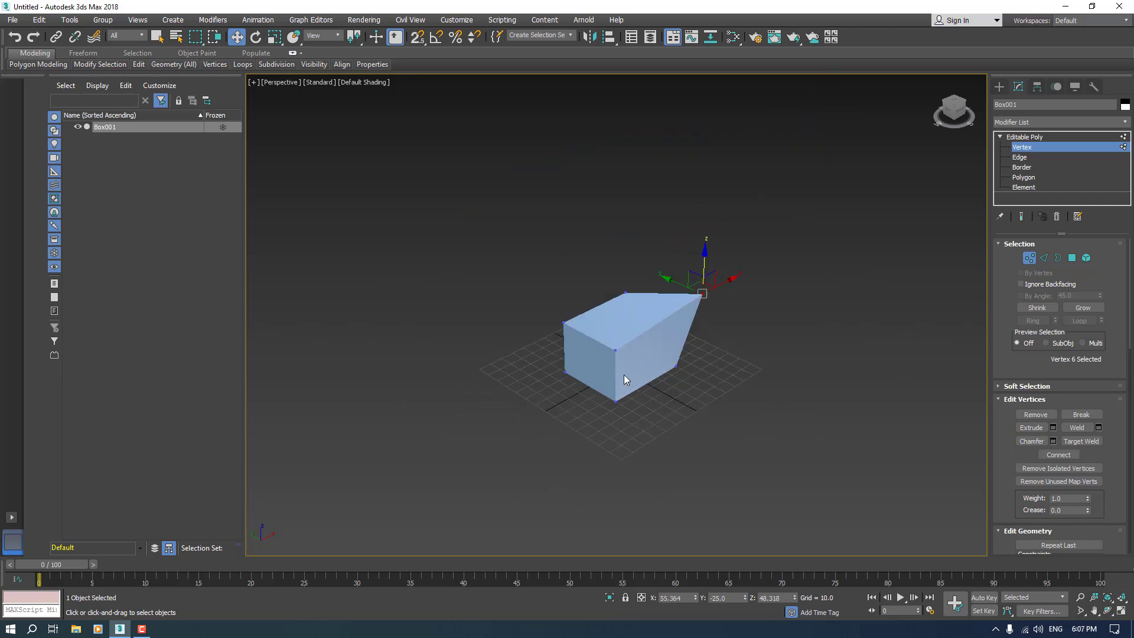
left_click_drag(626, 379, 701, 460)
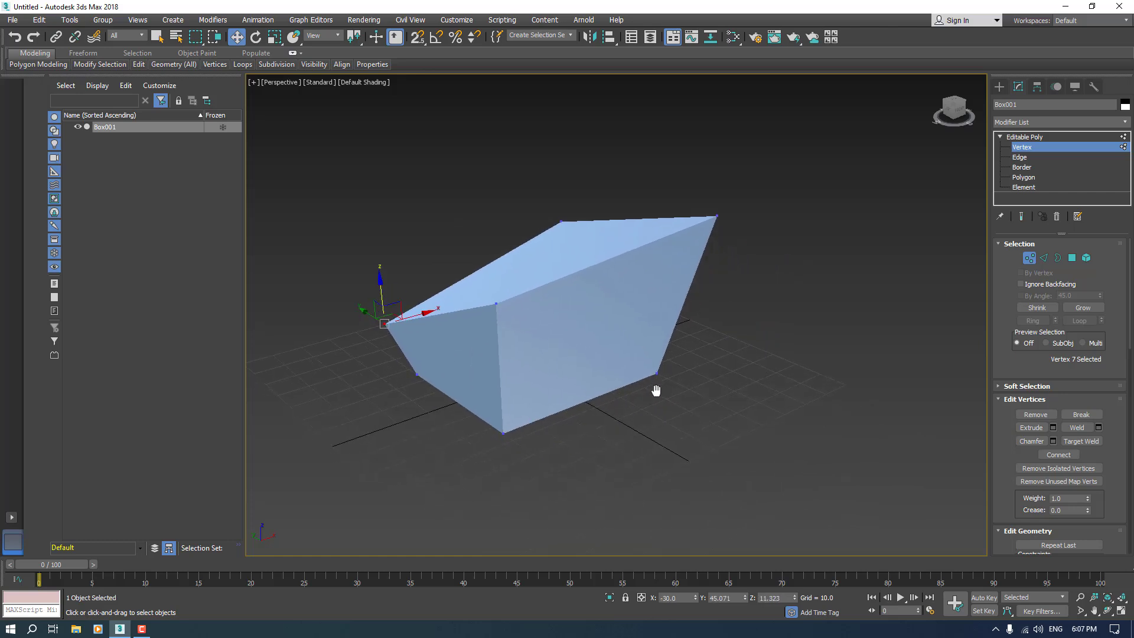
key("alt+w")
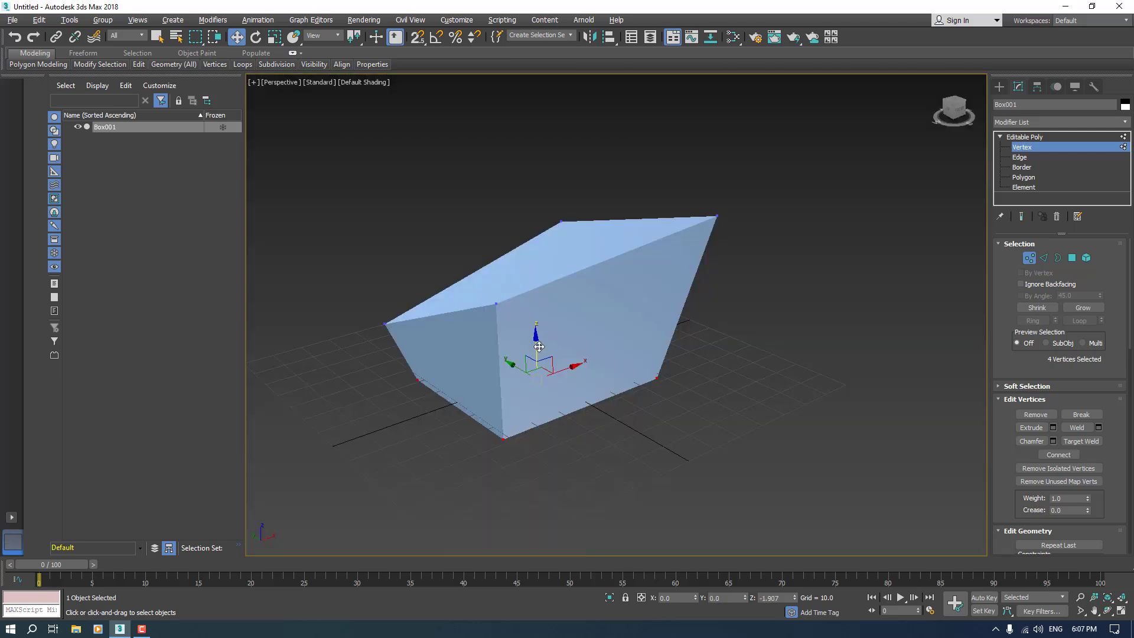
Shift the bottom vertices to slant the block further and inspect it from around
left_click_drag(539, 347, 536, 321)
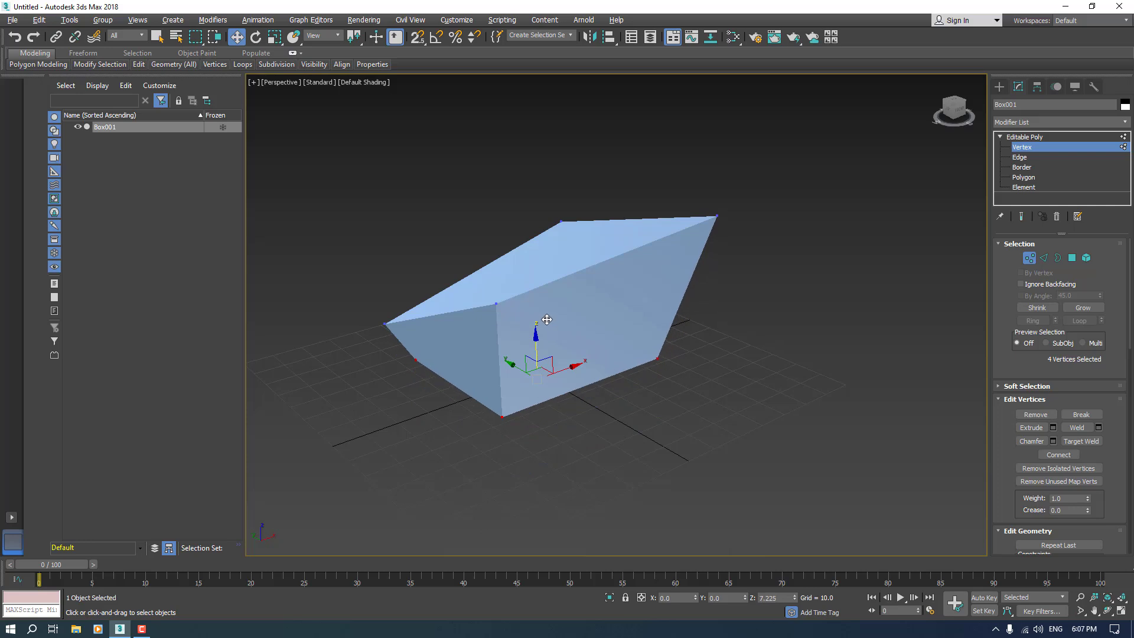
left_click(429, 415)
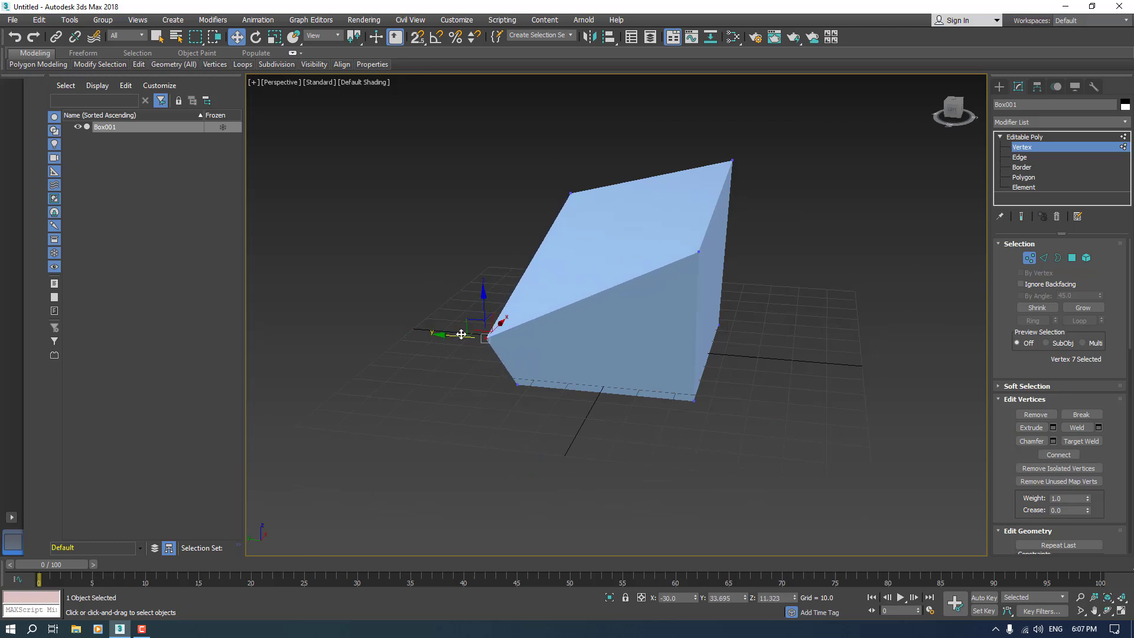
left_click_drag(483, 334, 483, 289)
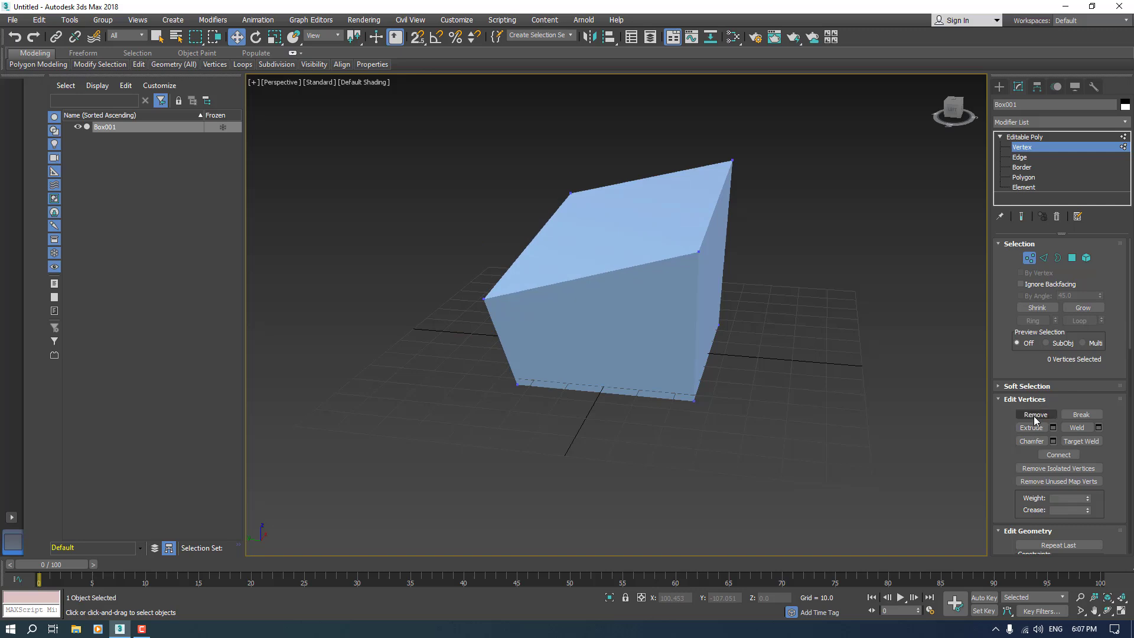
left_click(484, 297)
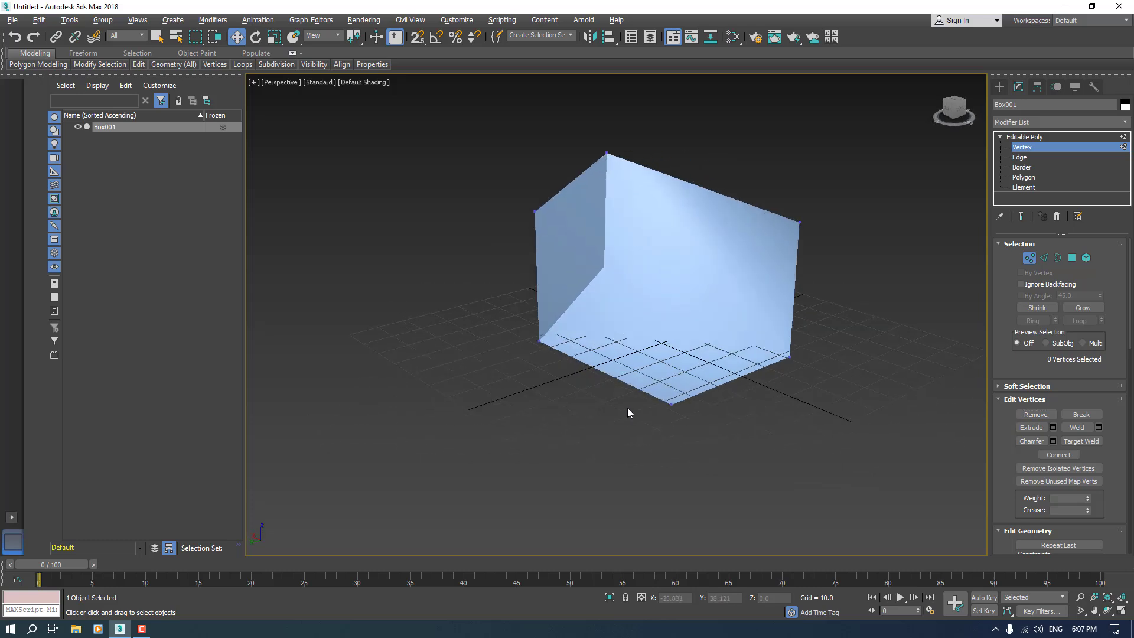
left_click_drag(630, 413, 546, 405)
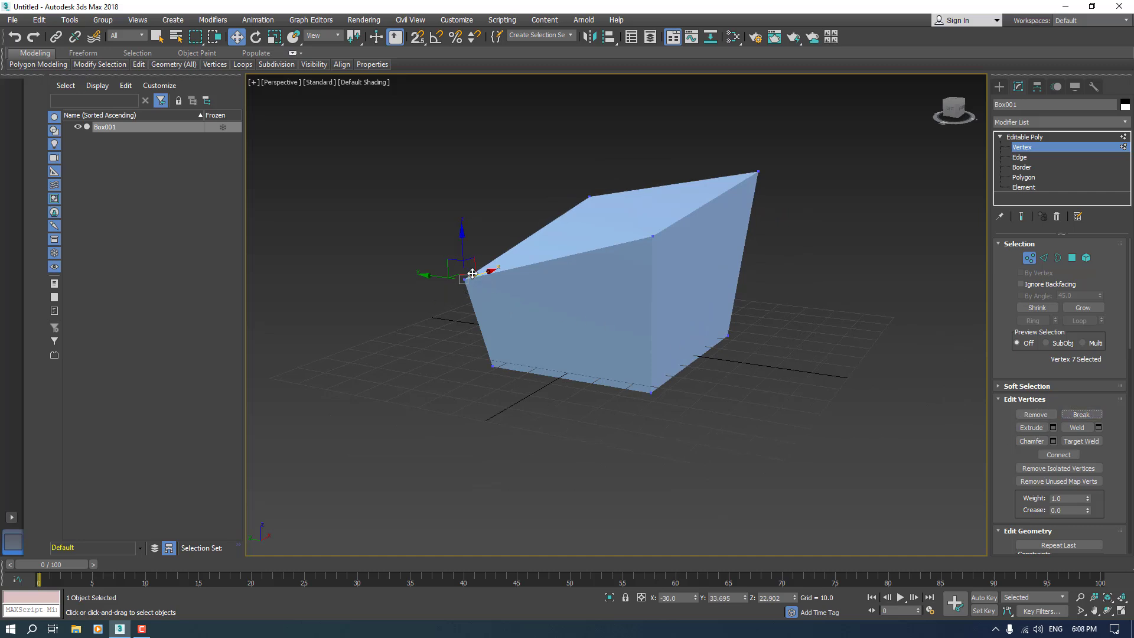
left_click_drag(470, 273, 463, 246)
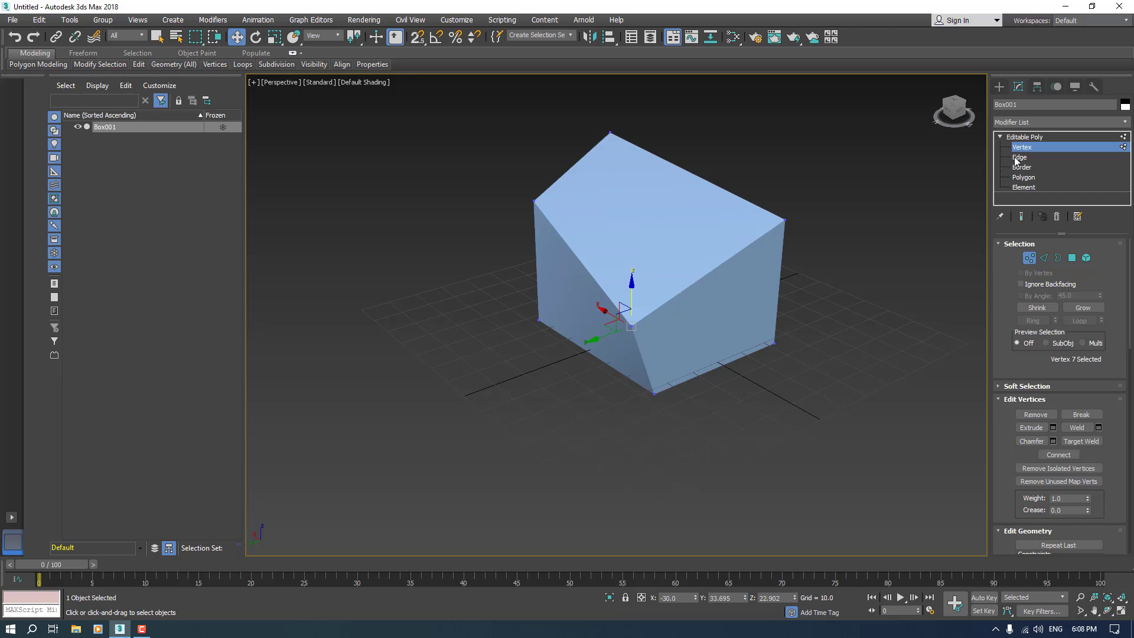
At Edge level, chamfer all edges of the block with a small amount
left_click(1020, 157)
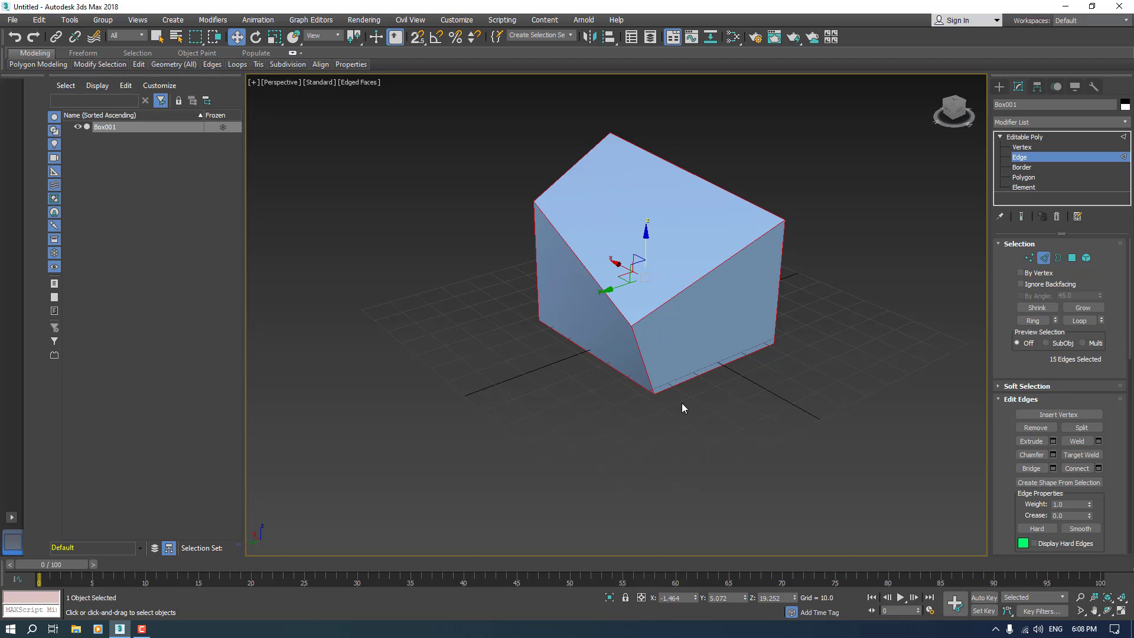
mouse_move(1032, 453)
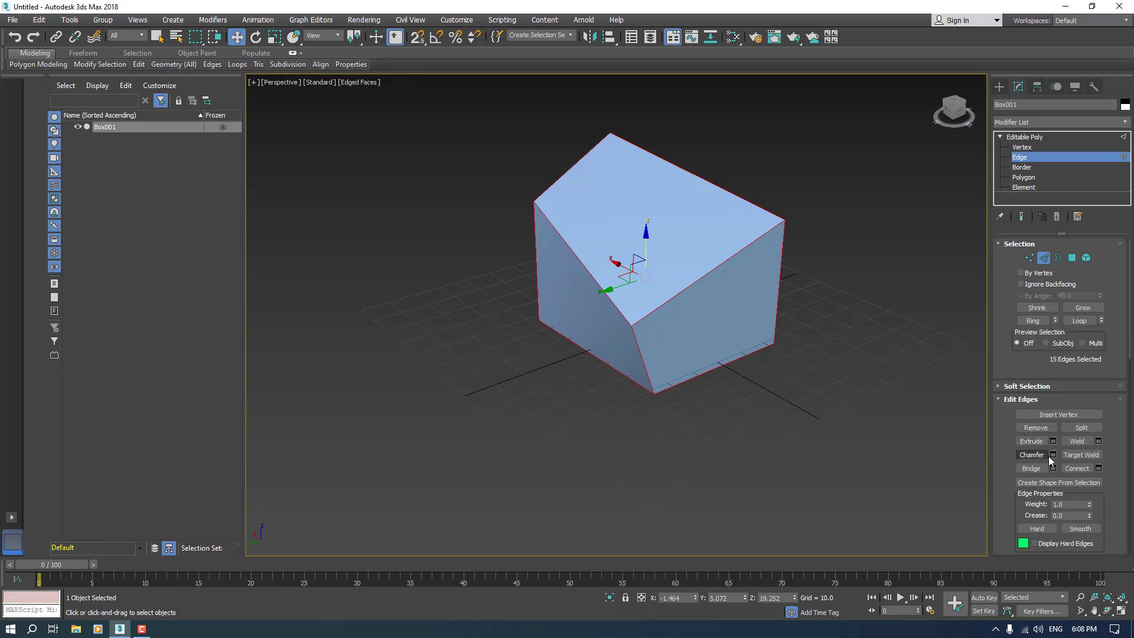
left_click(1052, 454)
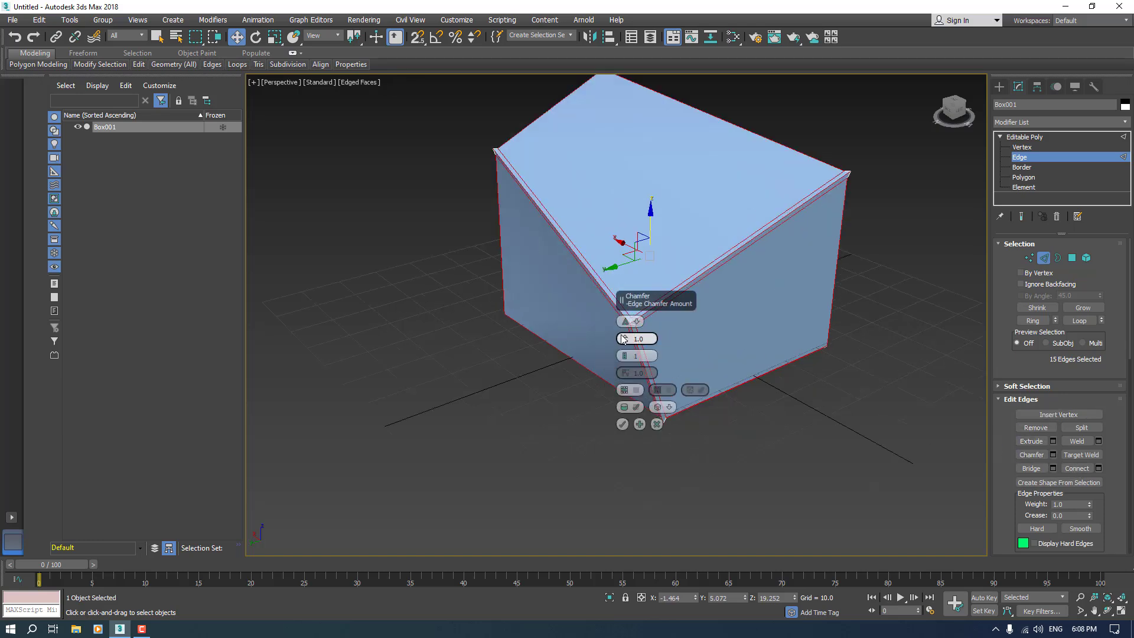
left_click_drag(630, 339, 631, 323)
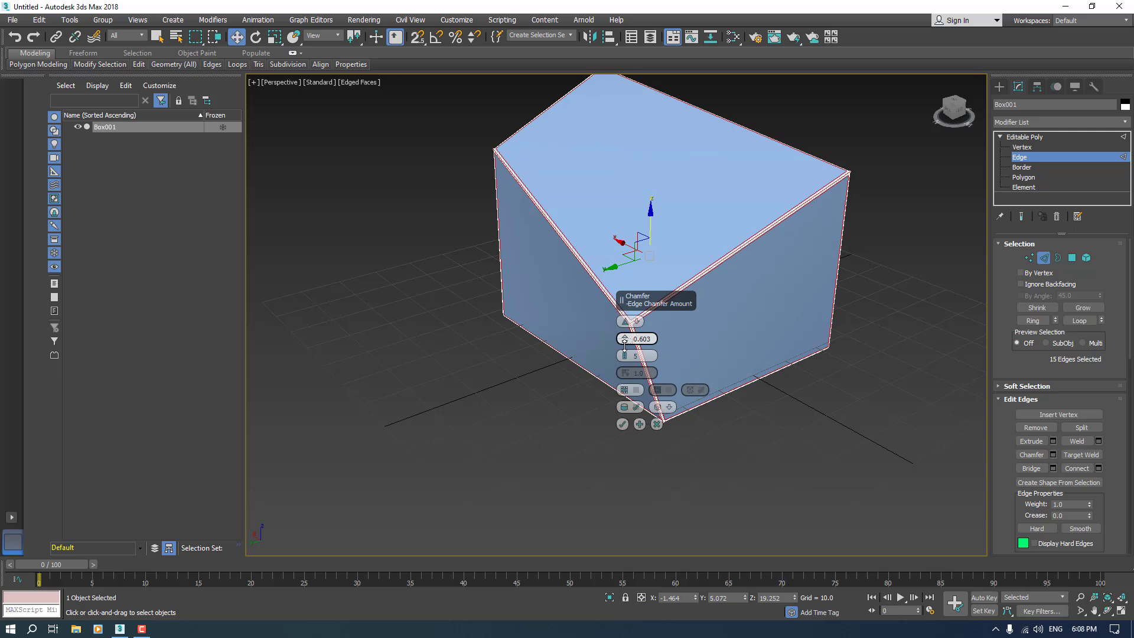
left_click_drag(637, 339, 636, 351)
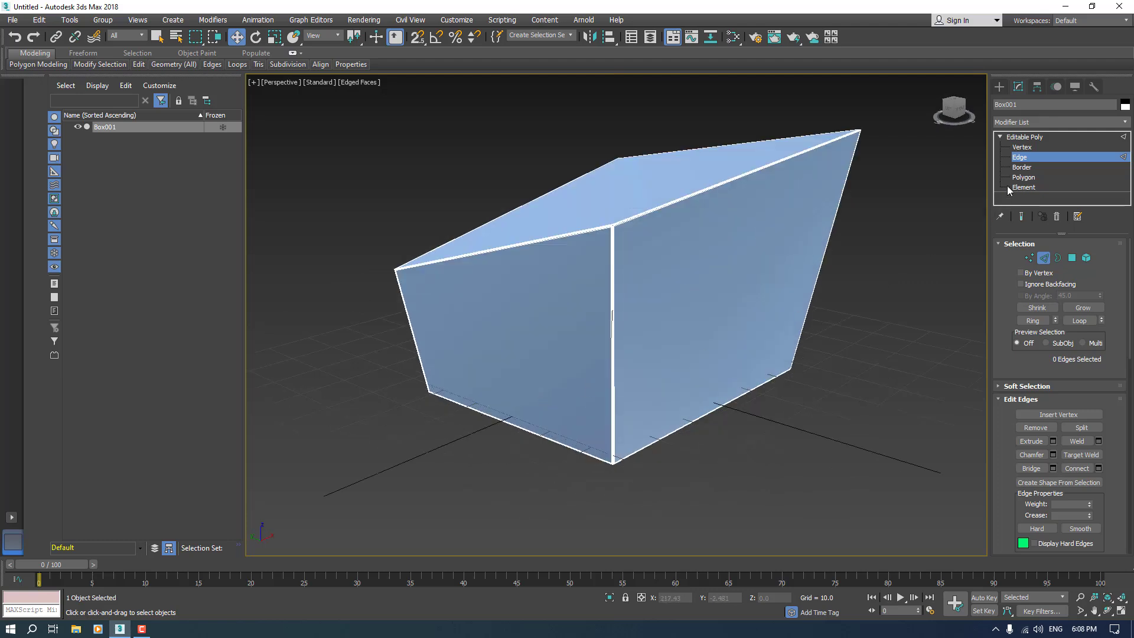
At Polygon level, bevel the top face upward into a smaller raised face
left_click(1023, 178)
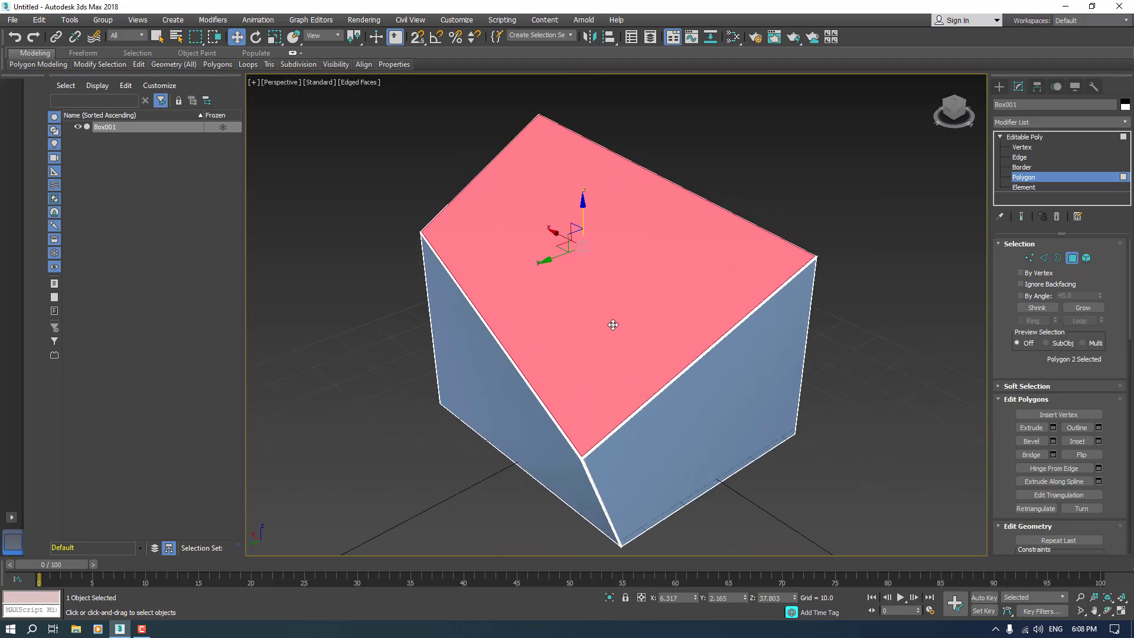
mouse_move(656, 586)
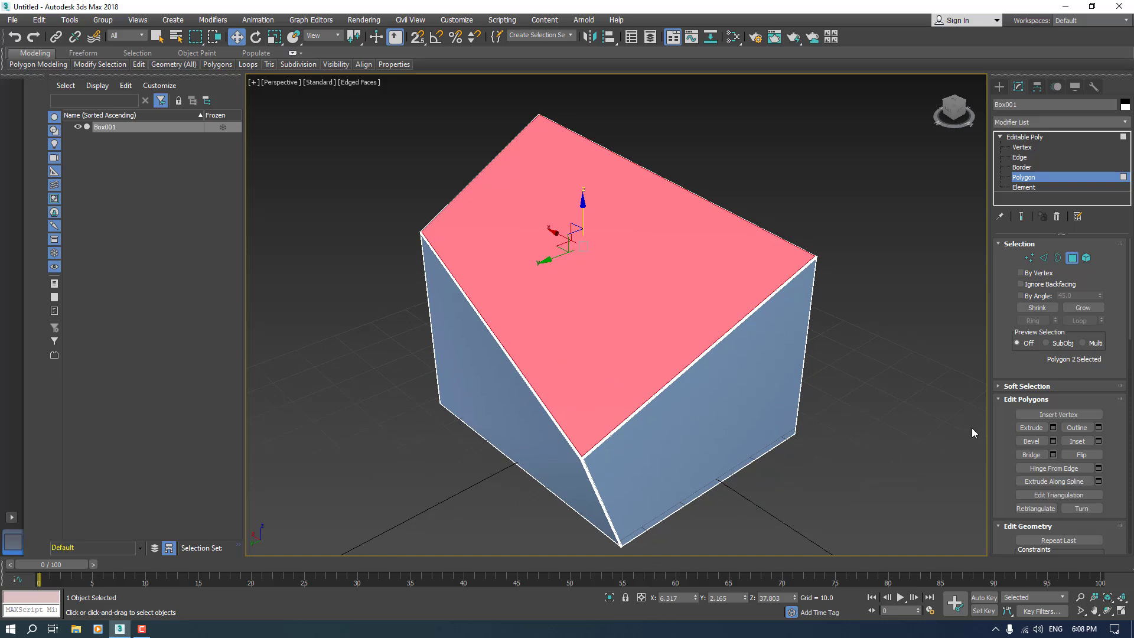
left_click(1055, 441)
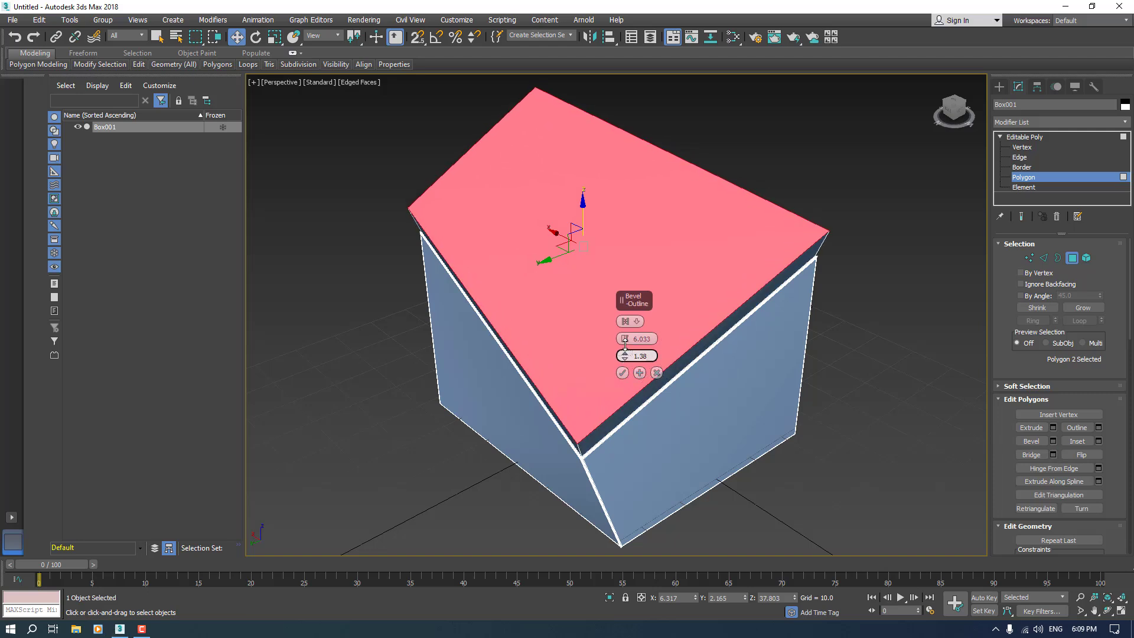
left_click_drag(637, 355, 626, 388)
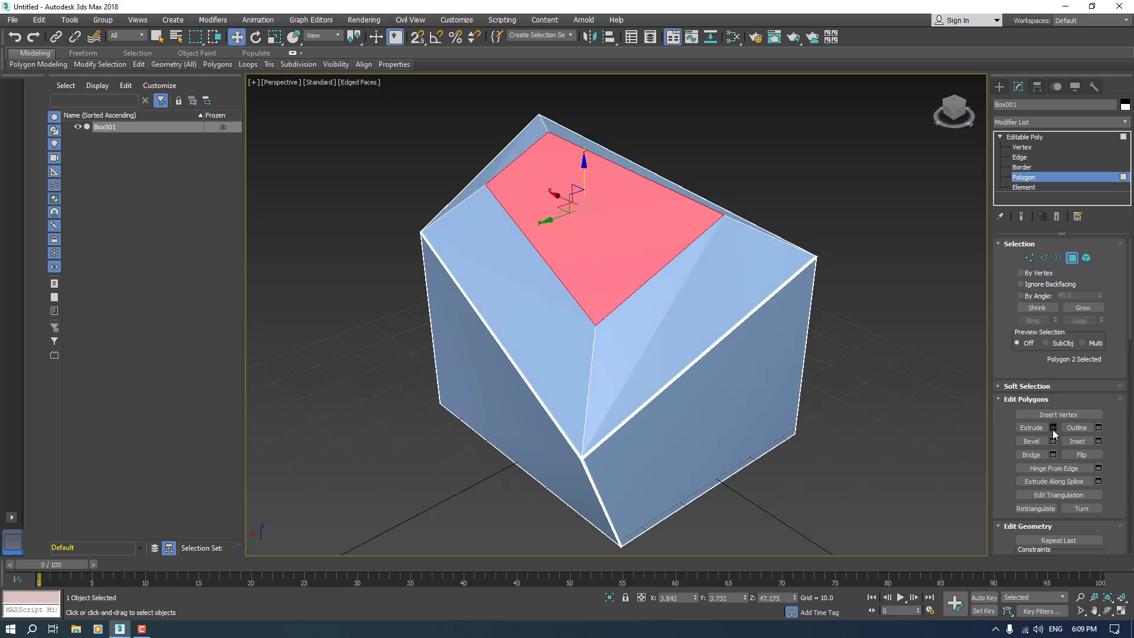
Extrude the top face slightly using the By Polygon extrusion type
left_click(1054, 428)
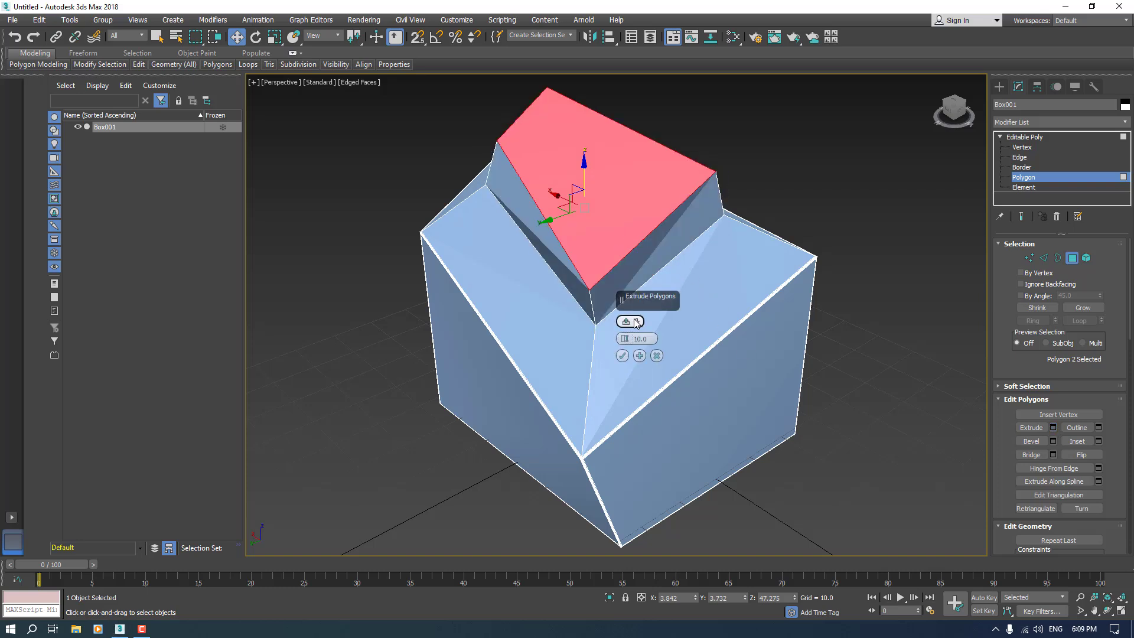
left_click(626, 321)
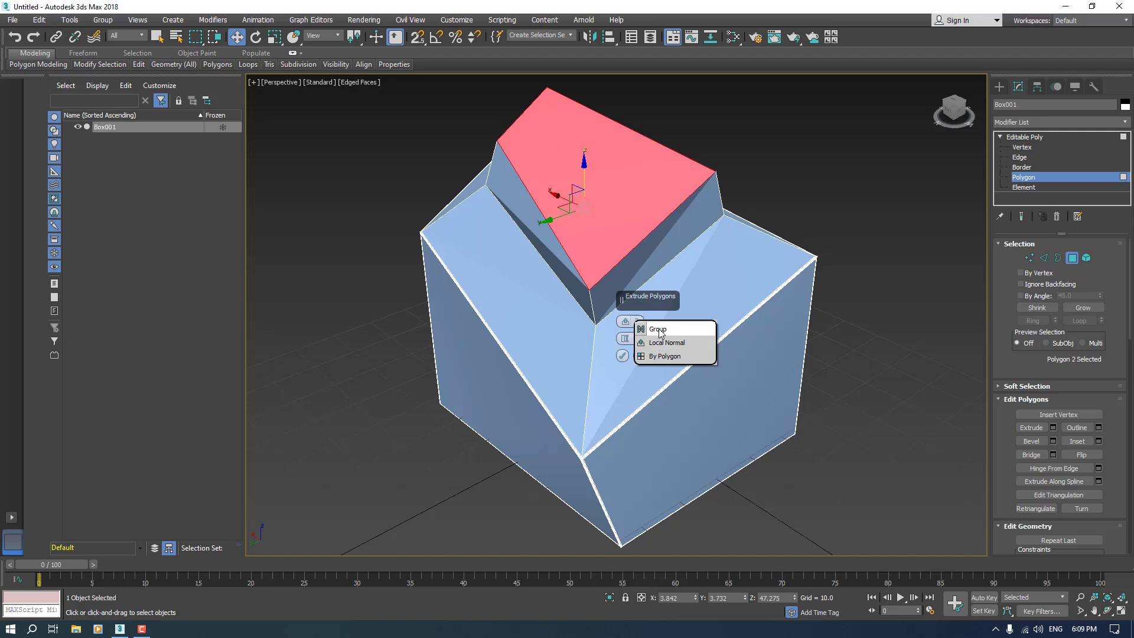
mouse_move(665, 356)
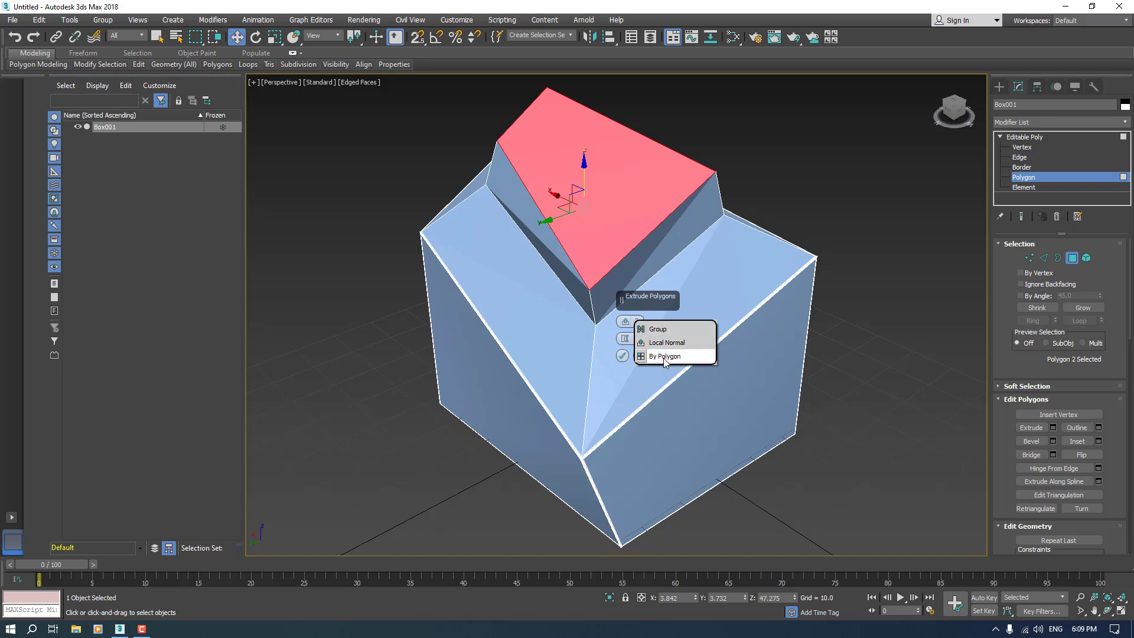
left_click(664, 356)
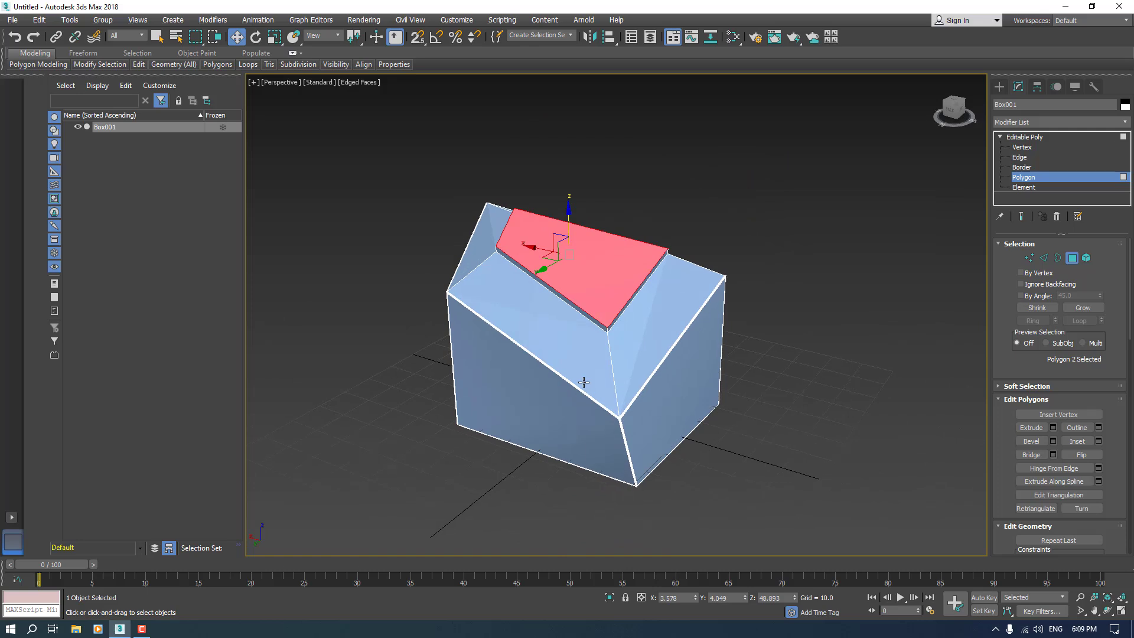
mouse_move(1091, 399)
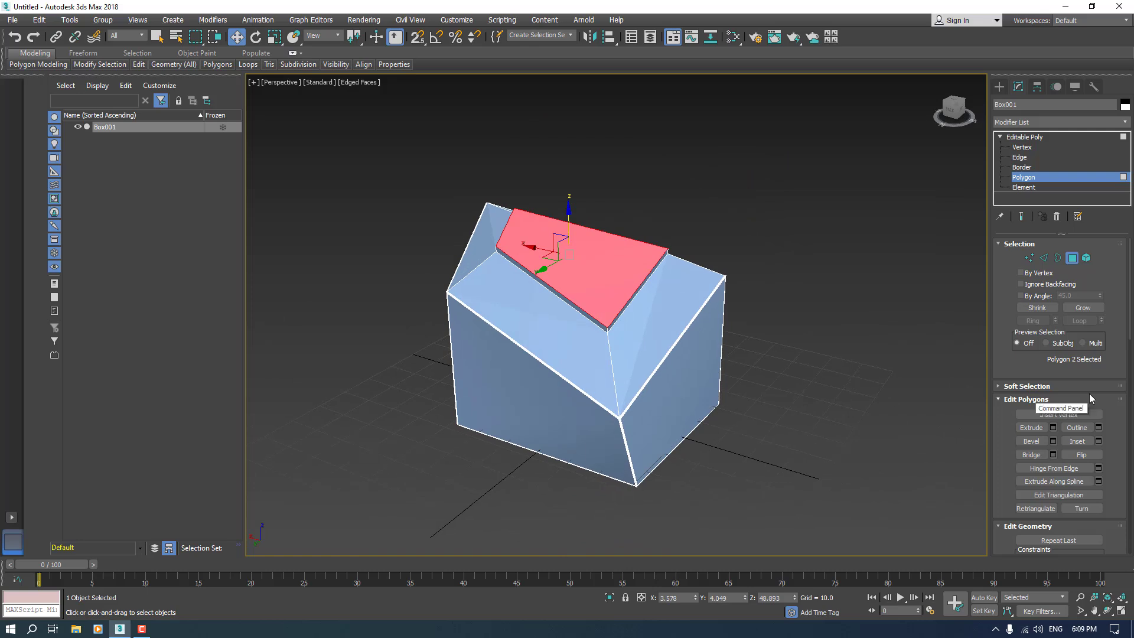
Inset the top face by about 2.6, then outline it by about -1.0 to leave a narrow ledge
left_click(1099, 441)
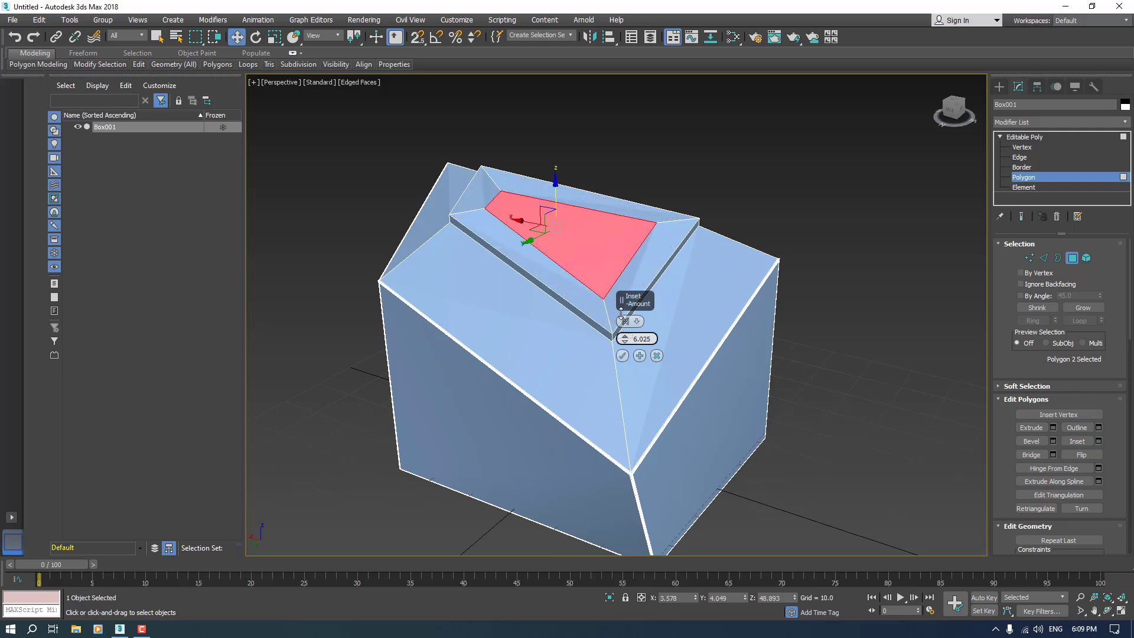
left_click_drag(634, 339, 626, 348)
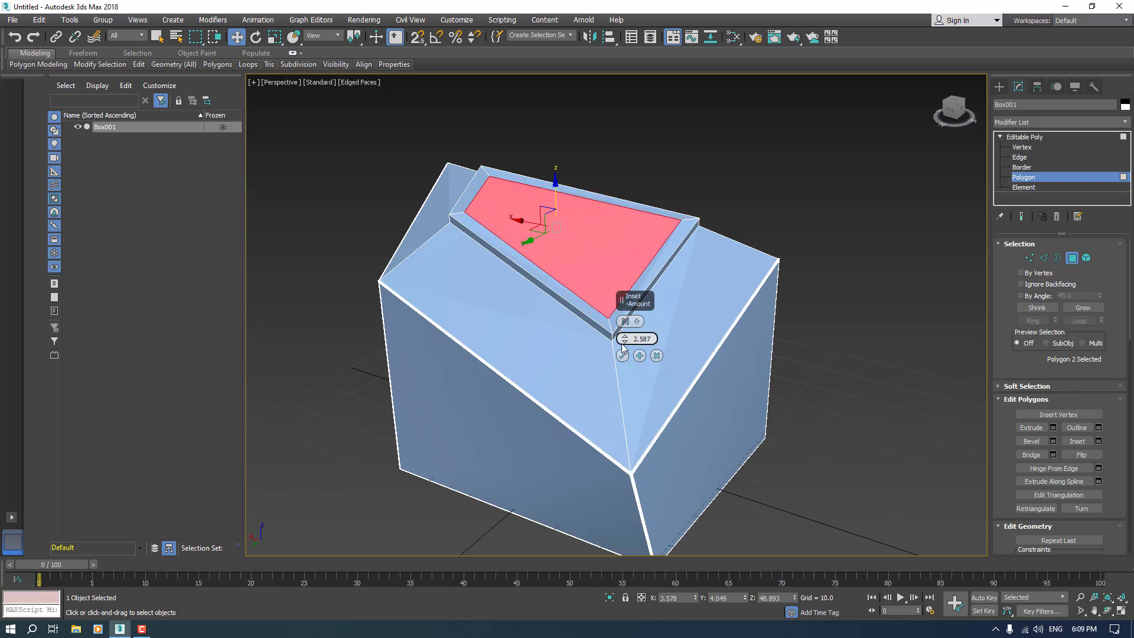
left_click(620, 355)
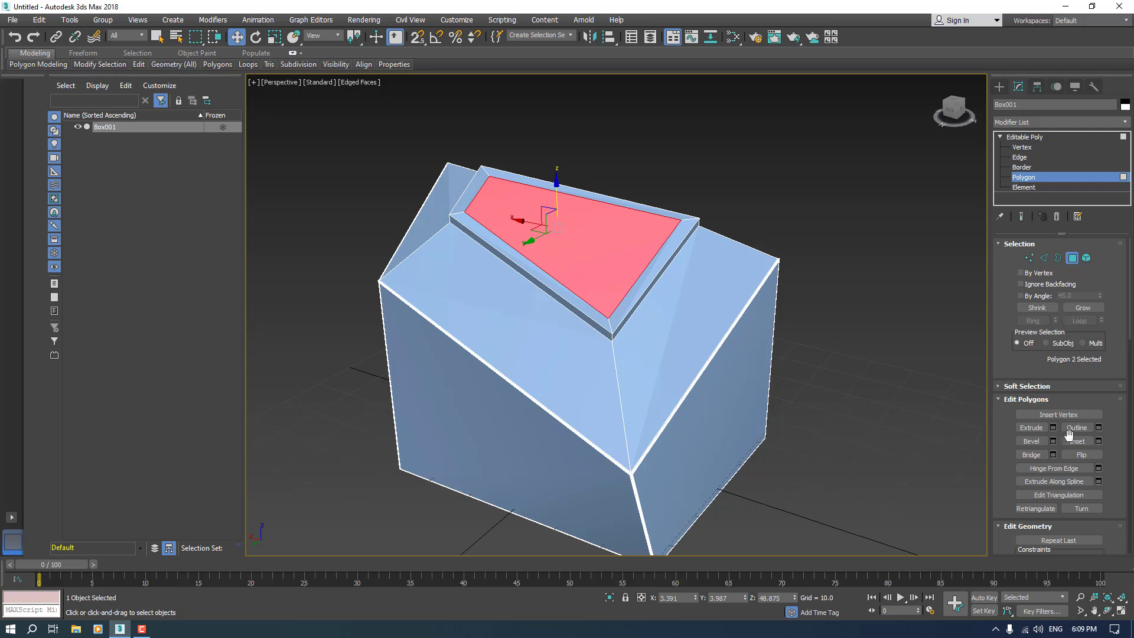
left_click(1098, 427)
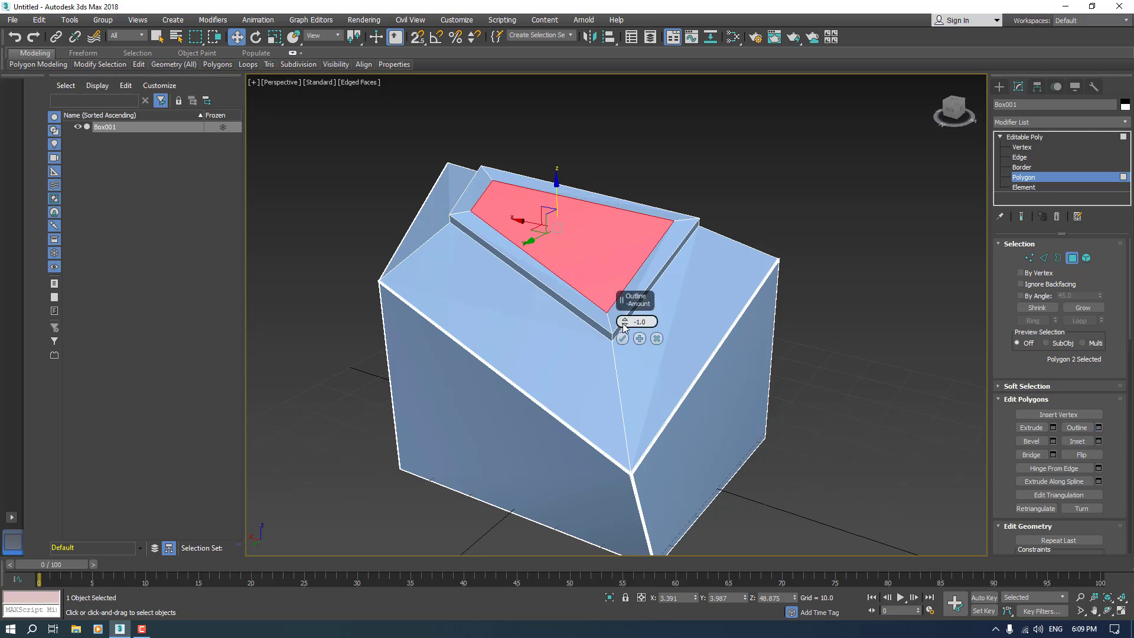
left_click_drag(636, 321, 624, 329)
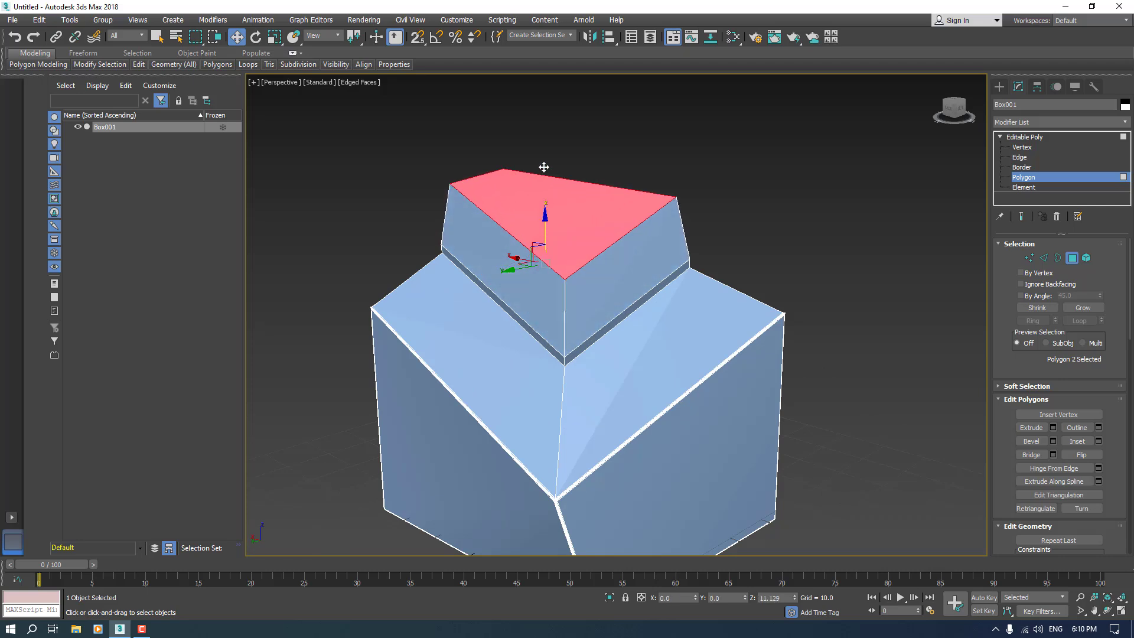
left_click_drag(545, 173, 552, 239)
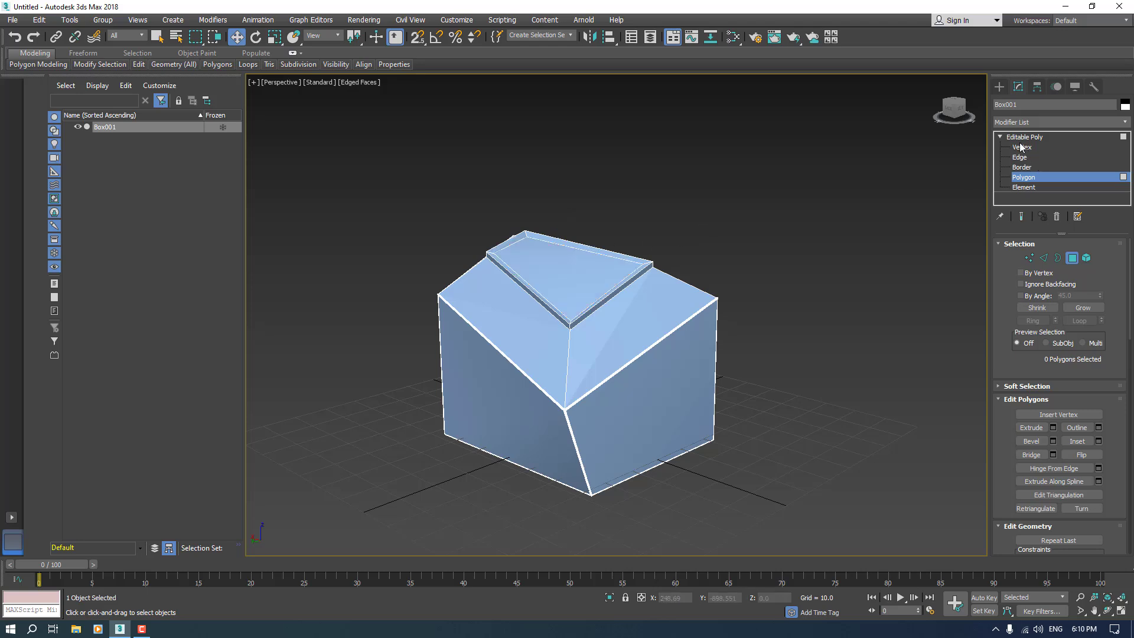
Return to object level, add a Smooth modifier, then remove it from the stack
left_click(1025, 137)
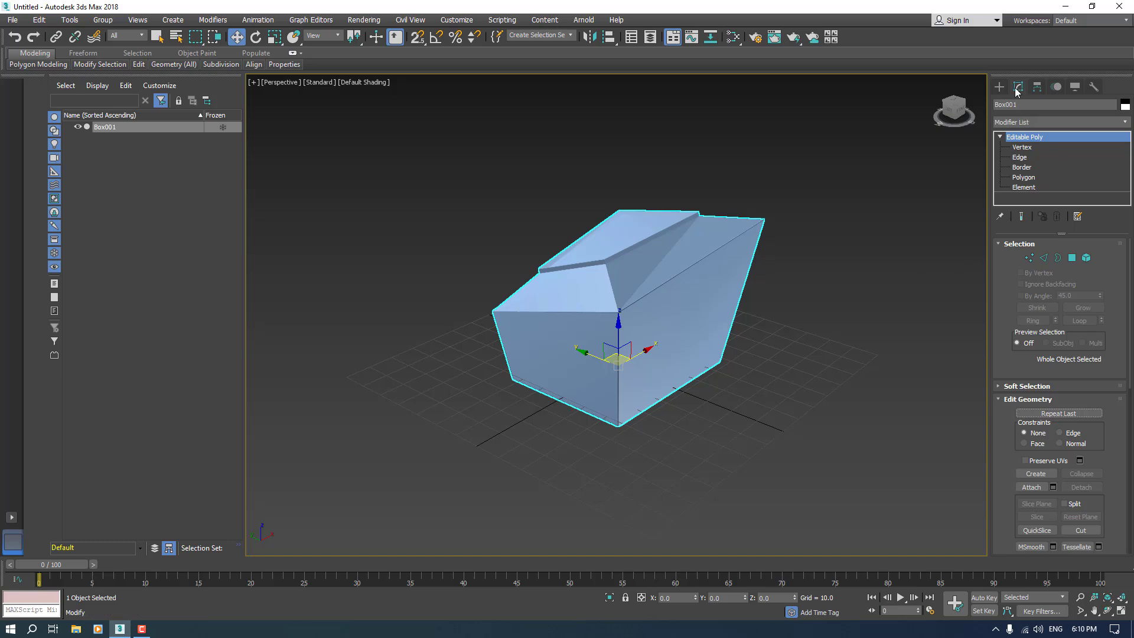
left_click(1000, 137)
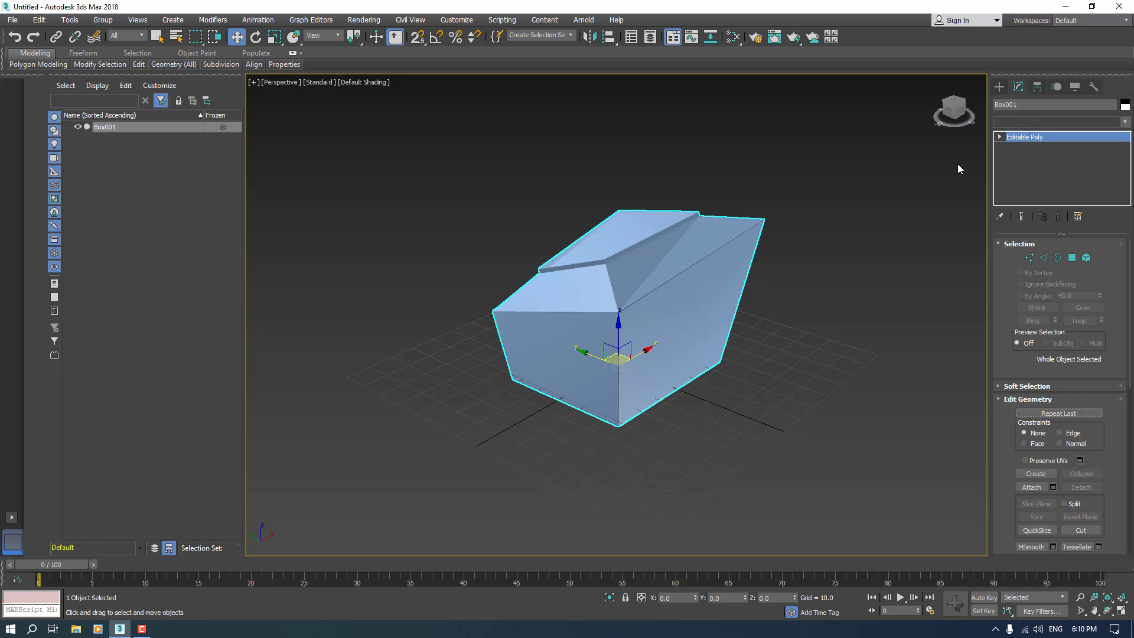
left_click(1126, 120)
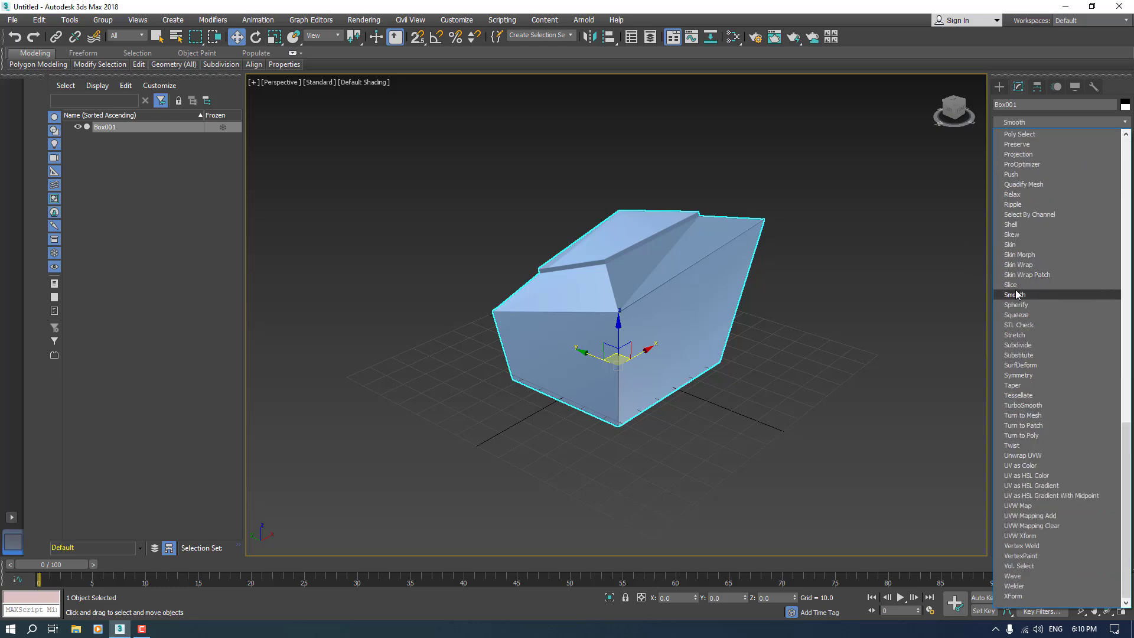
left_click(1015, 294)
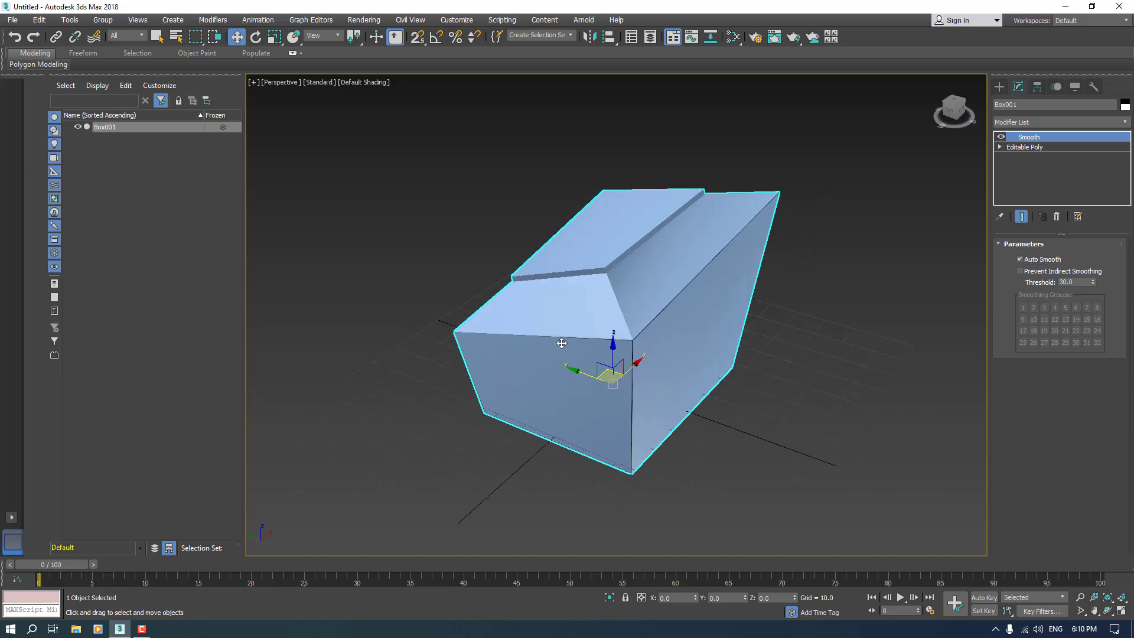
left_click(1060, 122)
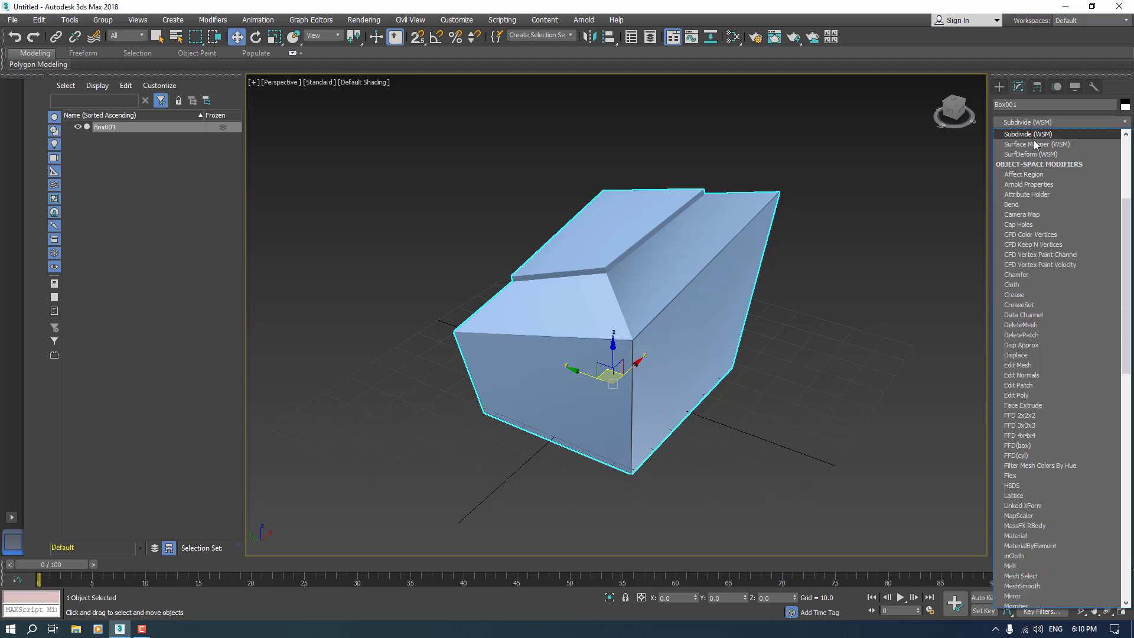
mouse_move(1022, 214)
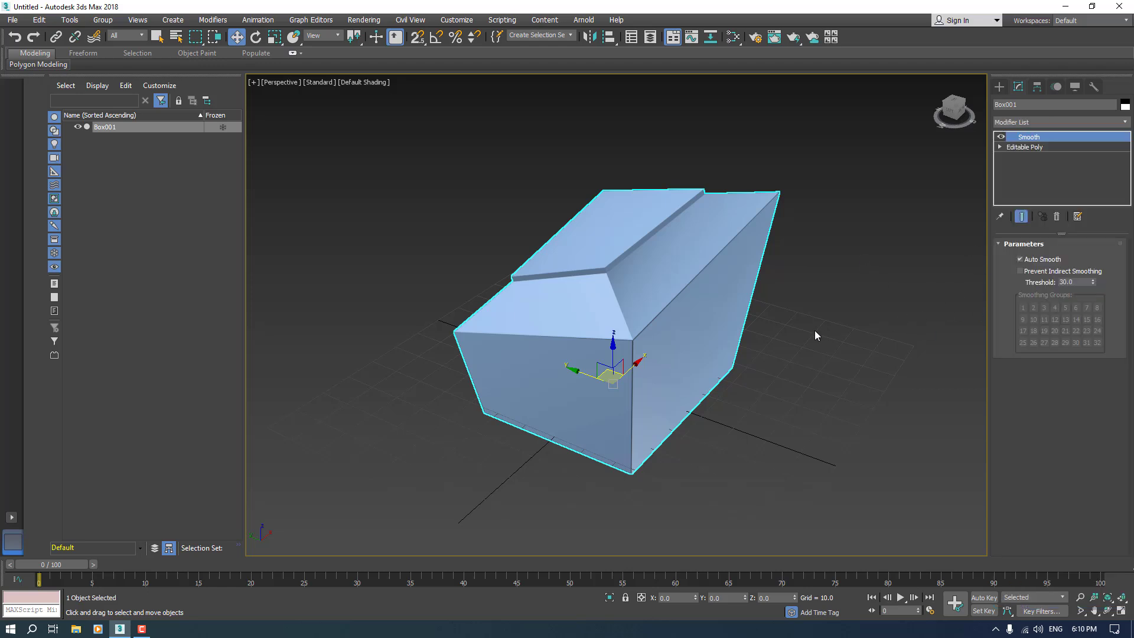
mouse_move(976, 189)
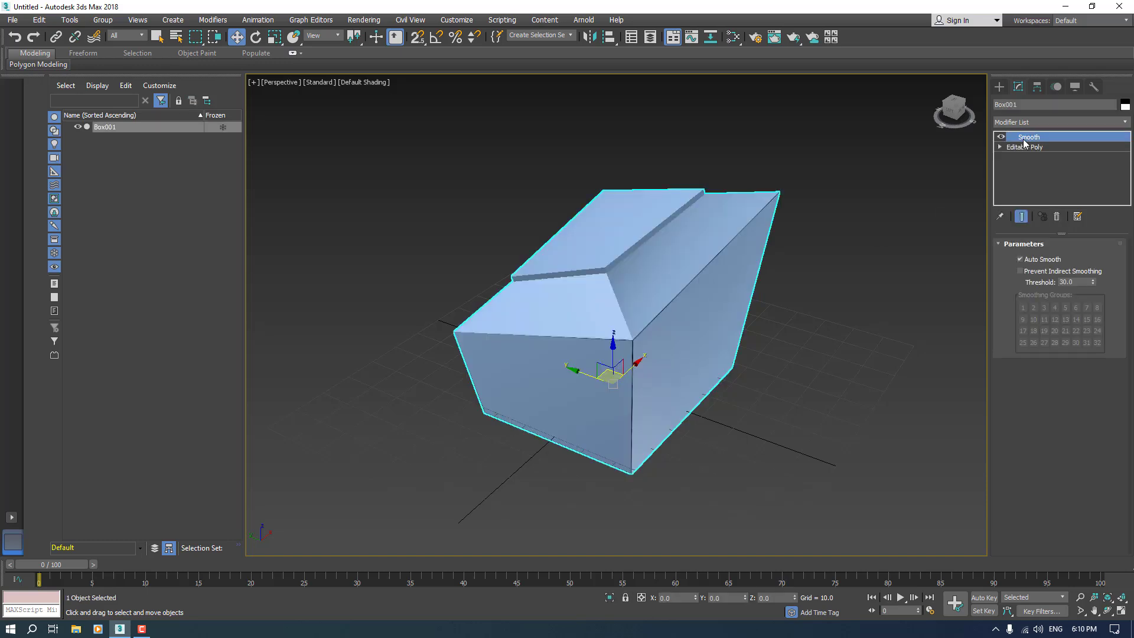
right_click(1027, 137)
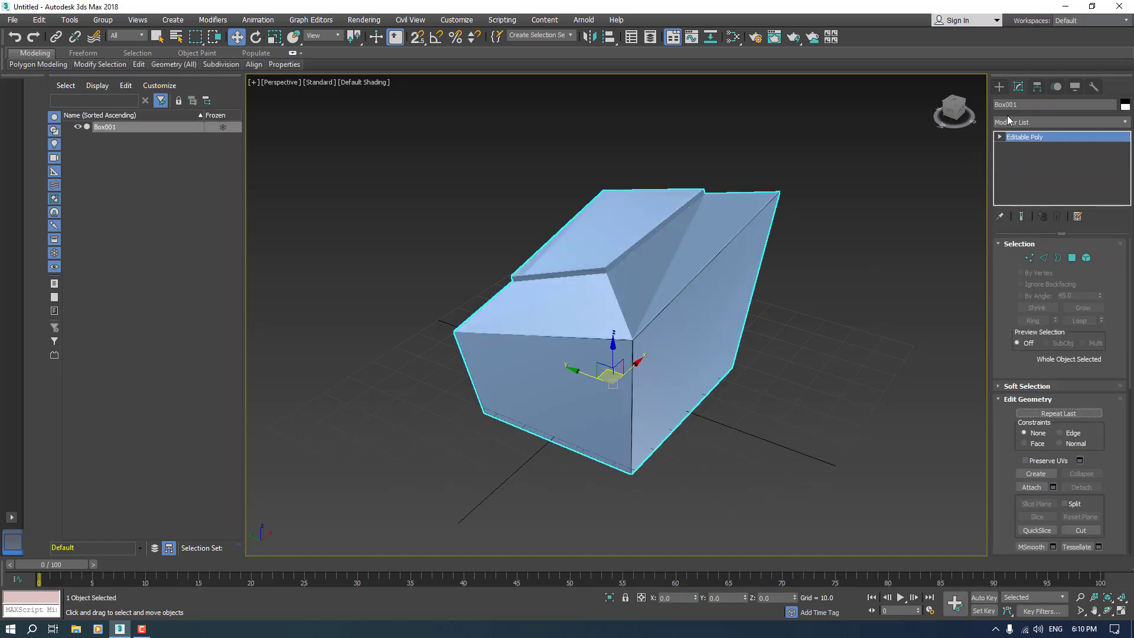
Add an FFD 2x2x2 modifier and enter Control Points editing
left_click(1061, 122)
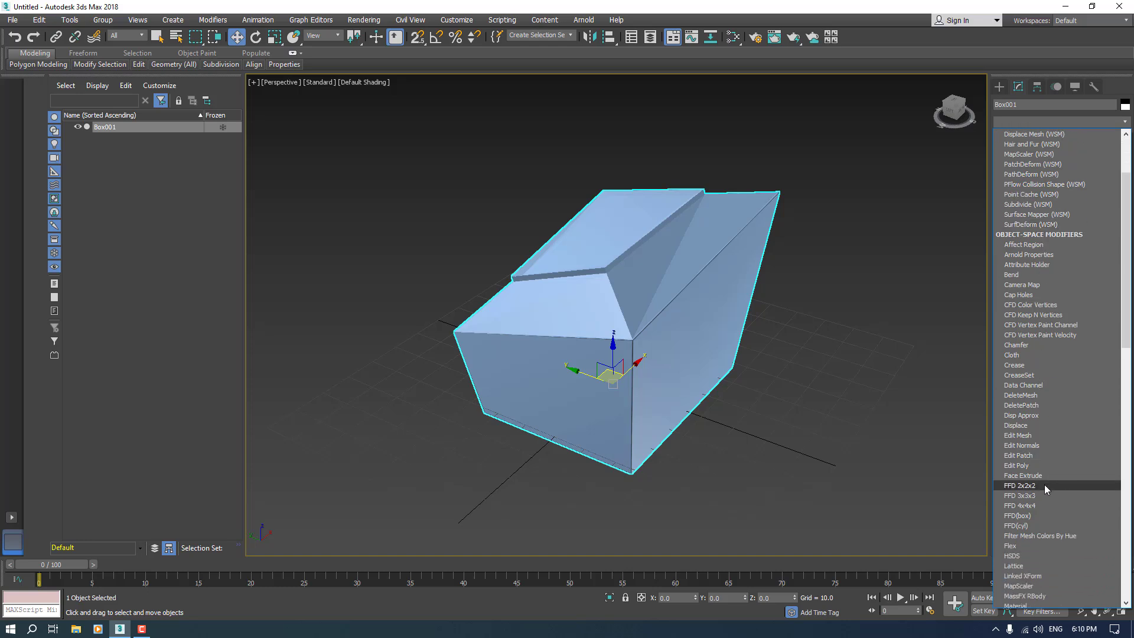
left_click(1019, 486)
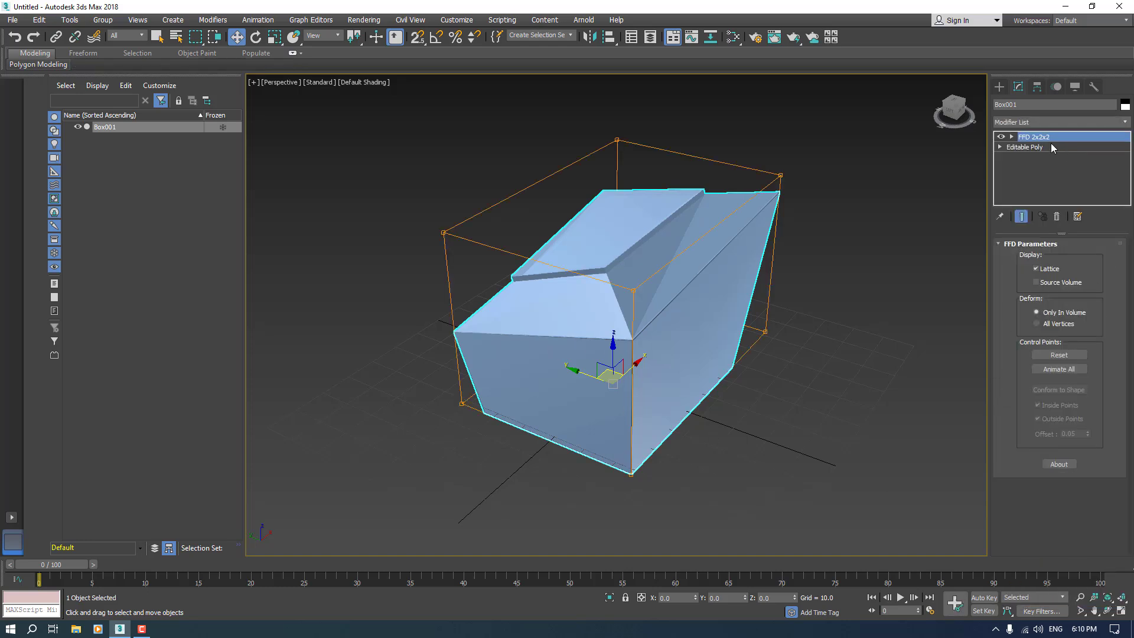
left_click(1007, 137)
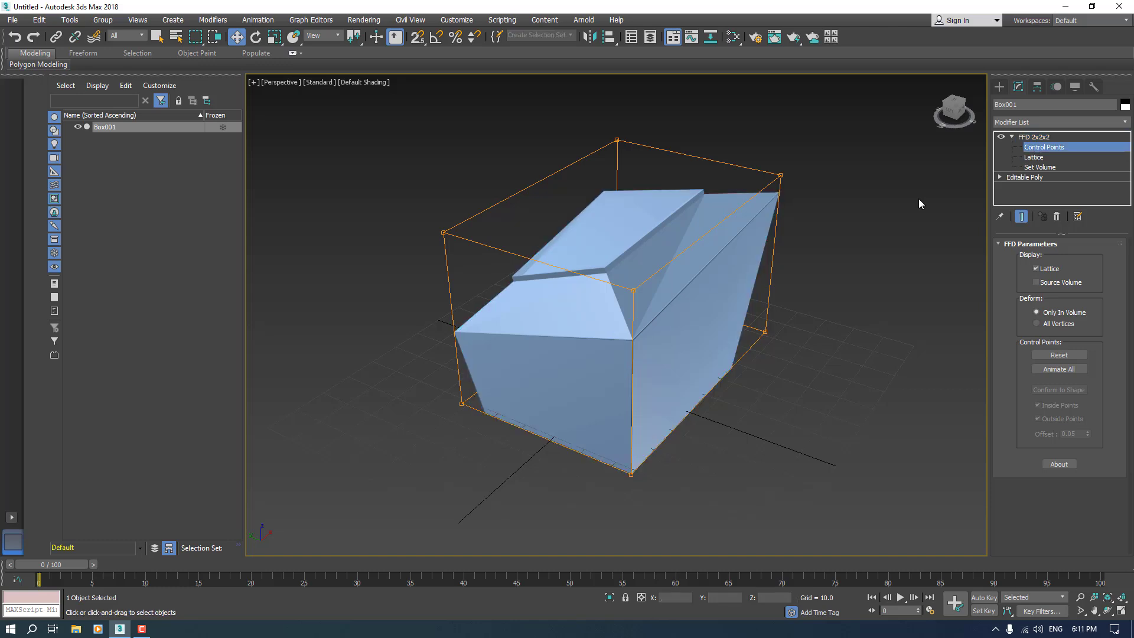
Move the top lattice corner points to skew and reshape the block
left_click(781, 174)
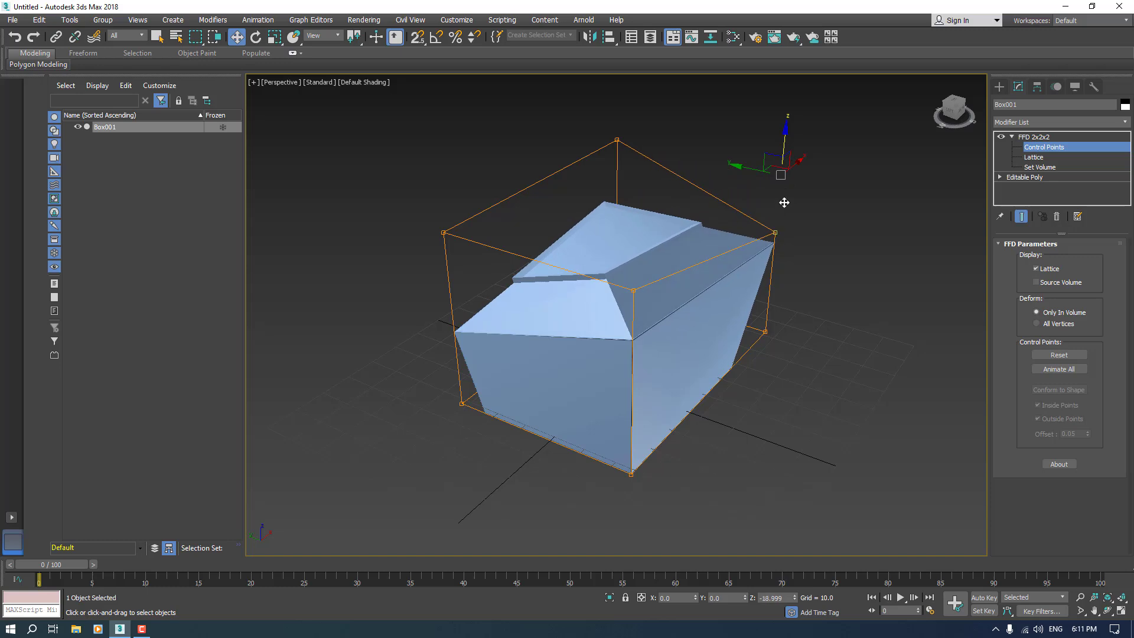
left_click_drag(773, 233, 774, 220)
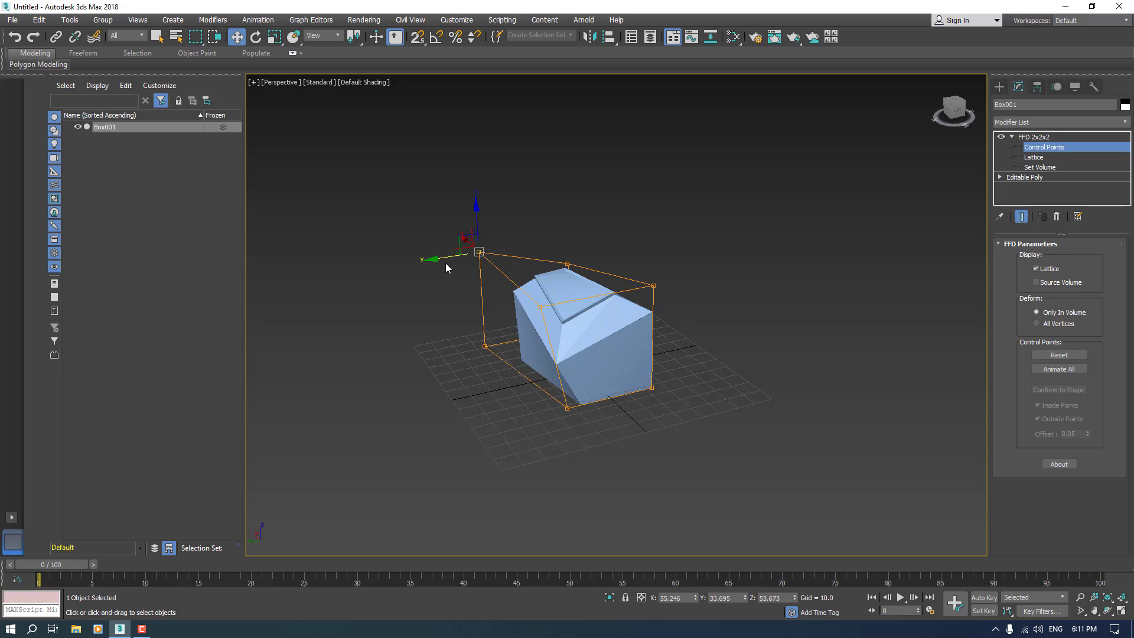
left_click_drag(476, 252, 508, 248)
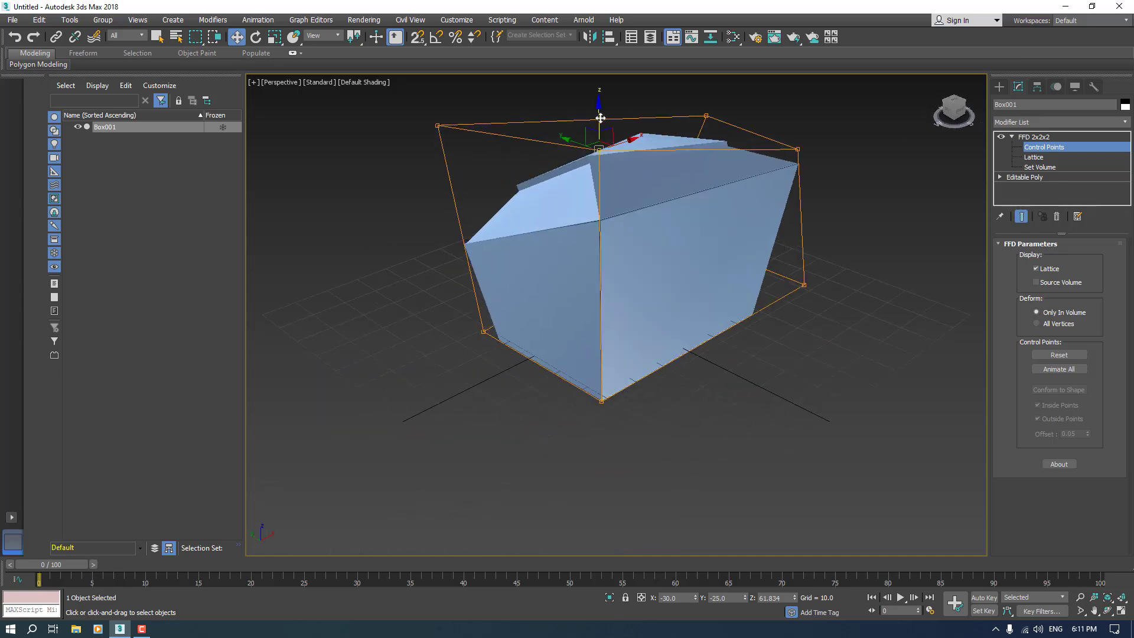
left_click_drag(601, 118, 590, 303)
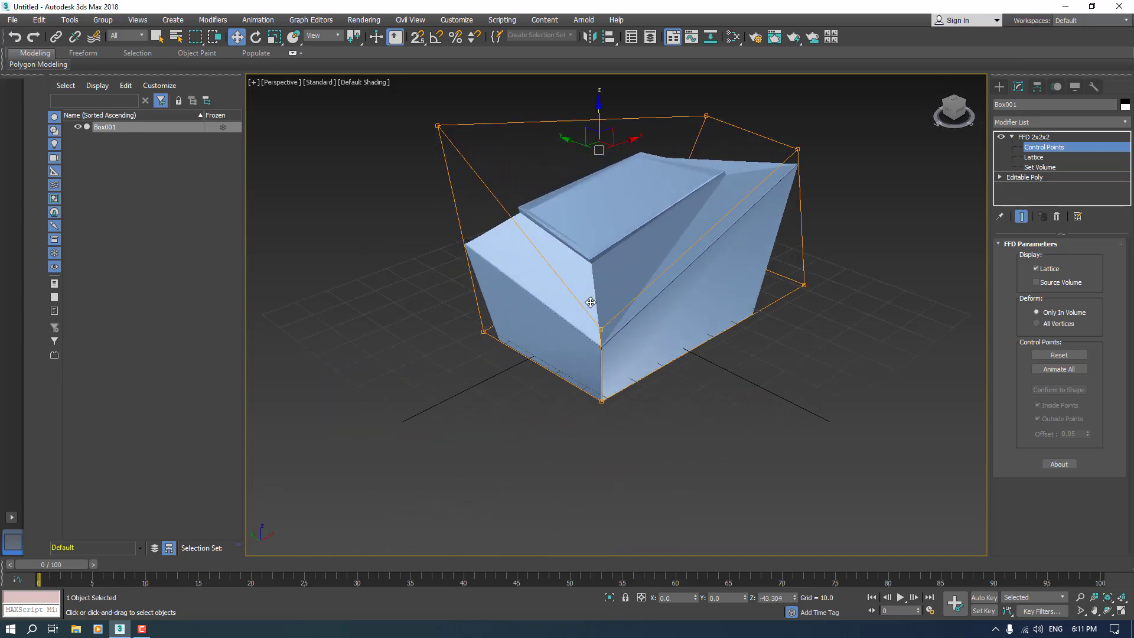
Switch the viewport shading from Default Shading to Clay for the deformed box
left_click(364, 81)
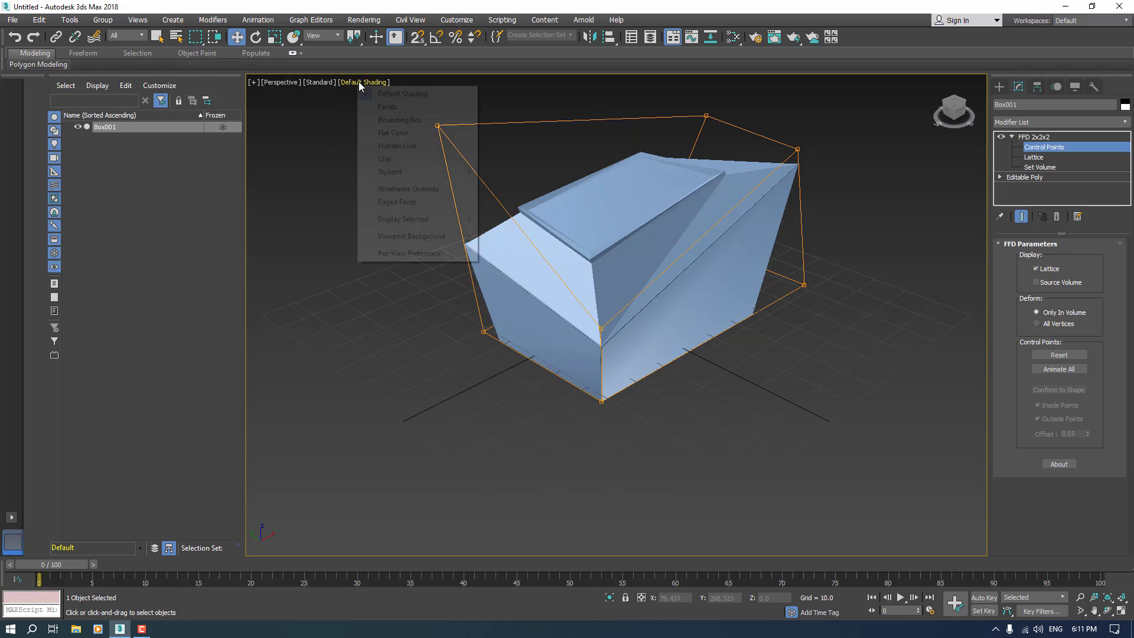
left_click(385, 159)
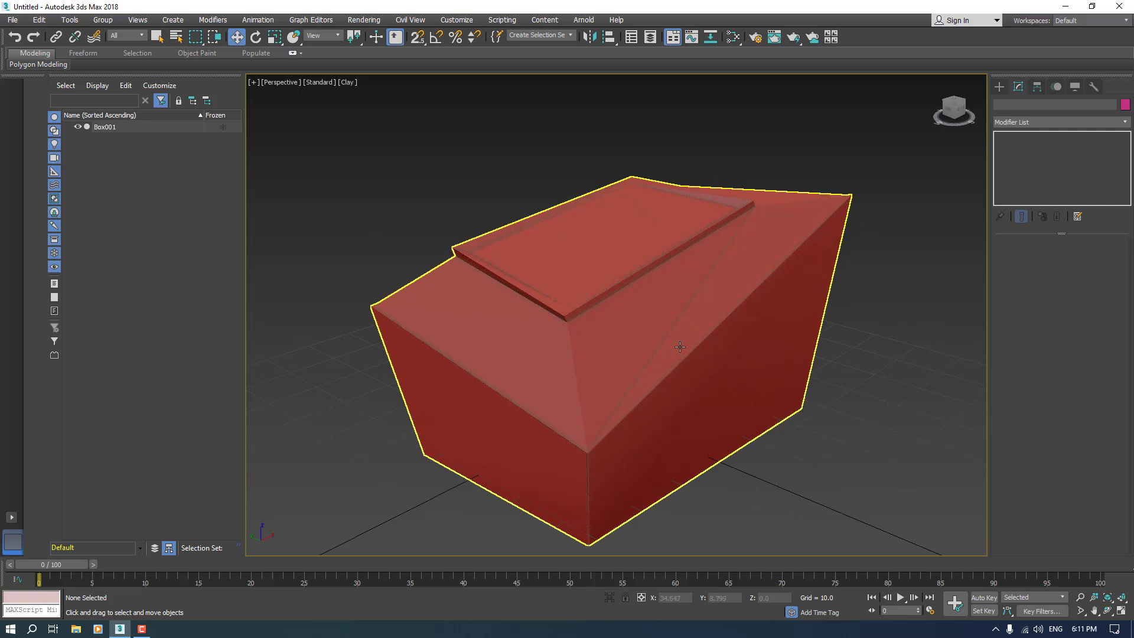
mouse_move(606, 287)
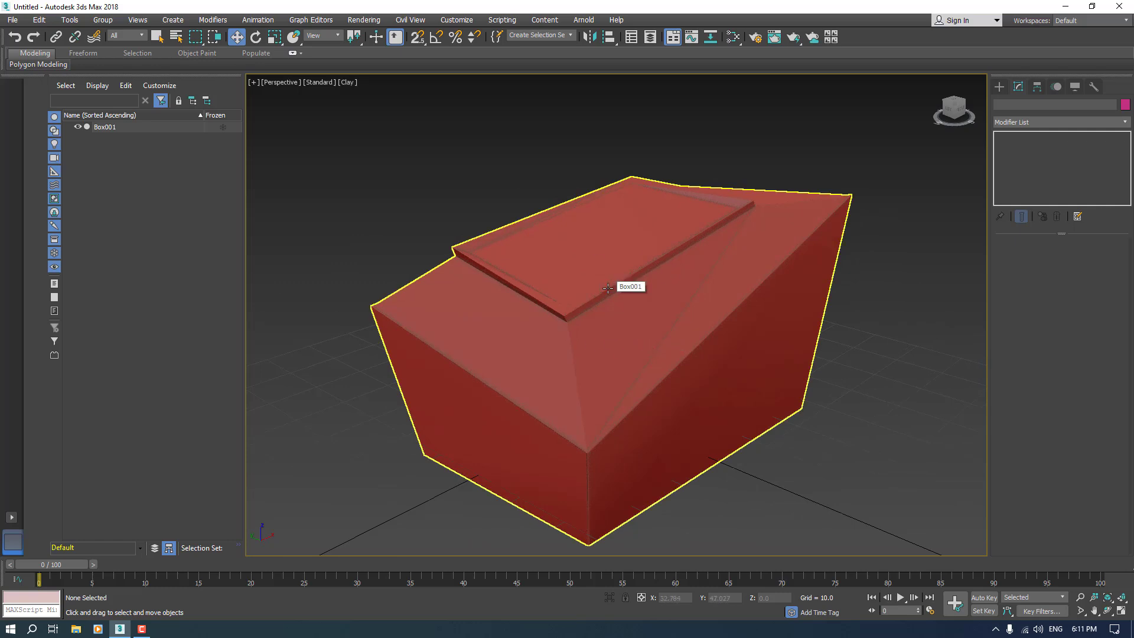